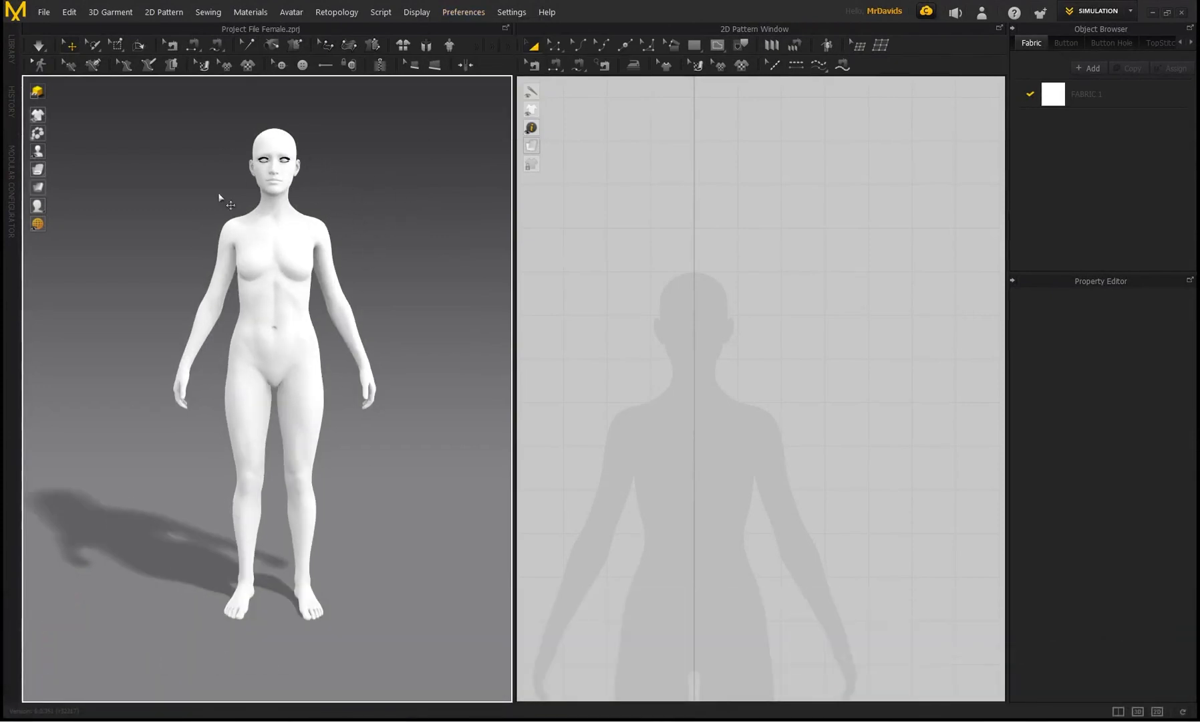
Load Project File Female.zprj with its avatar through File > Open > Project
{"action": "left_click", "coordinate": [44, 12]}
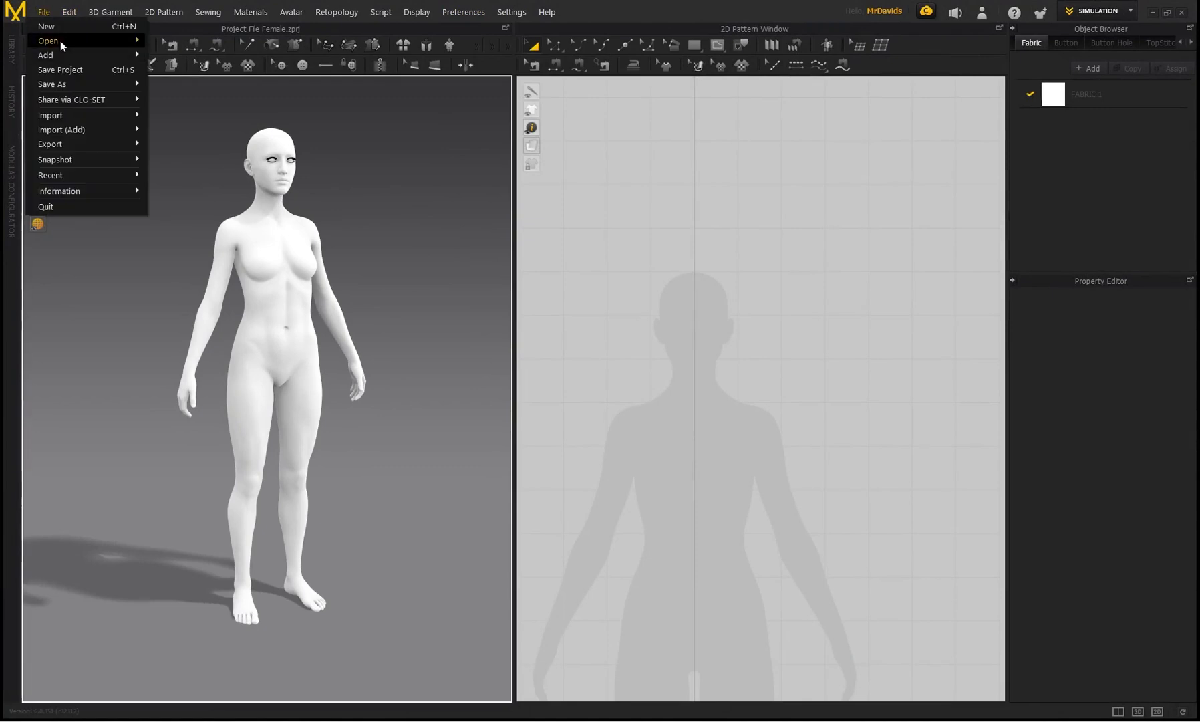
{"action": "left_click", "coordinate": [48, 40]}
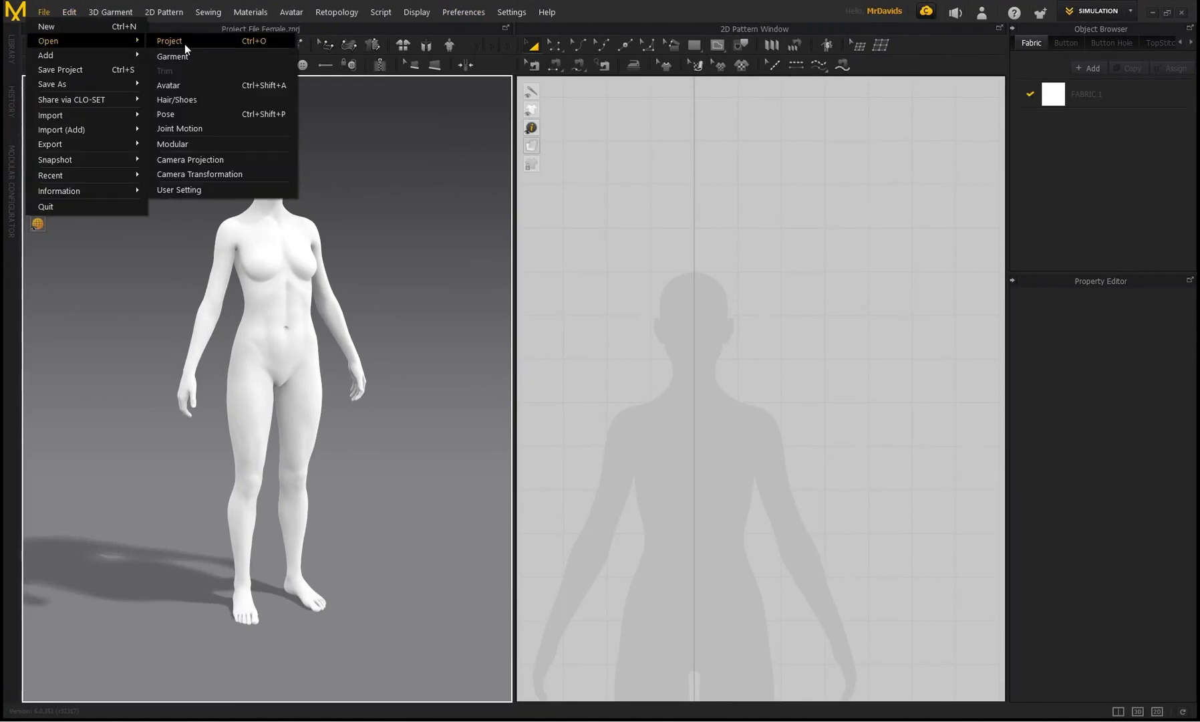
{"action": "left_click", "coordinate": [169, 40]}
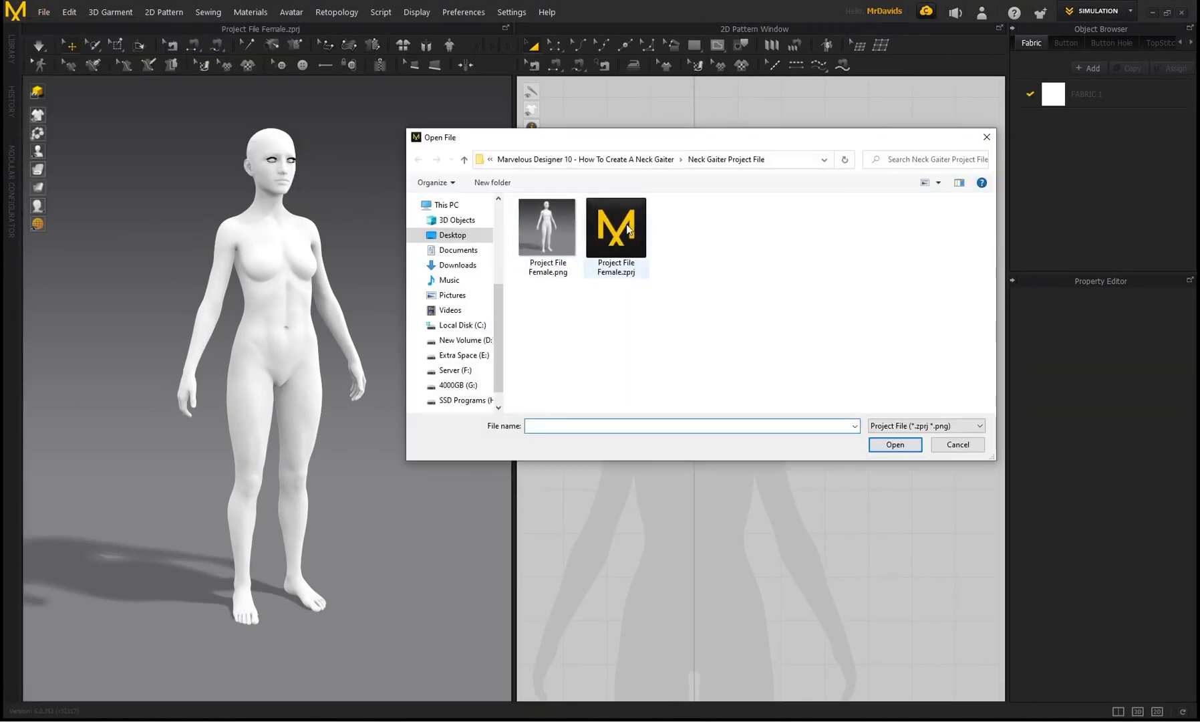
{"action": "left_click", "coordinate": [615, 228]}
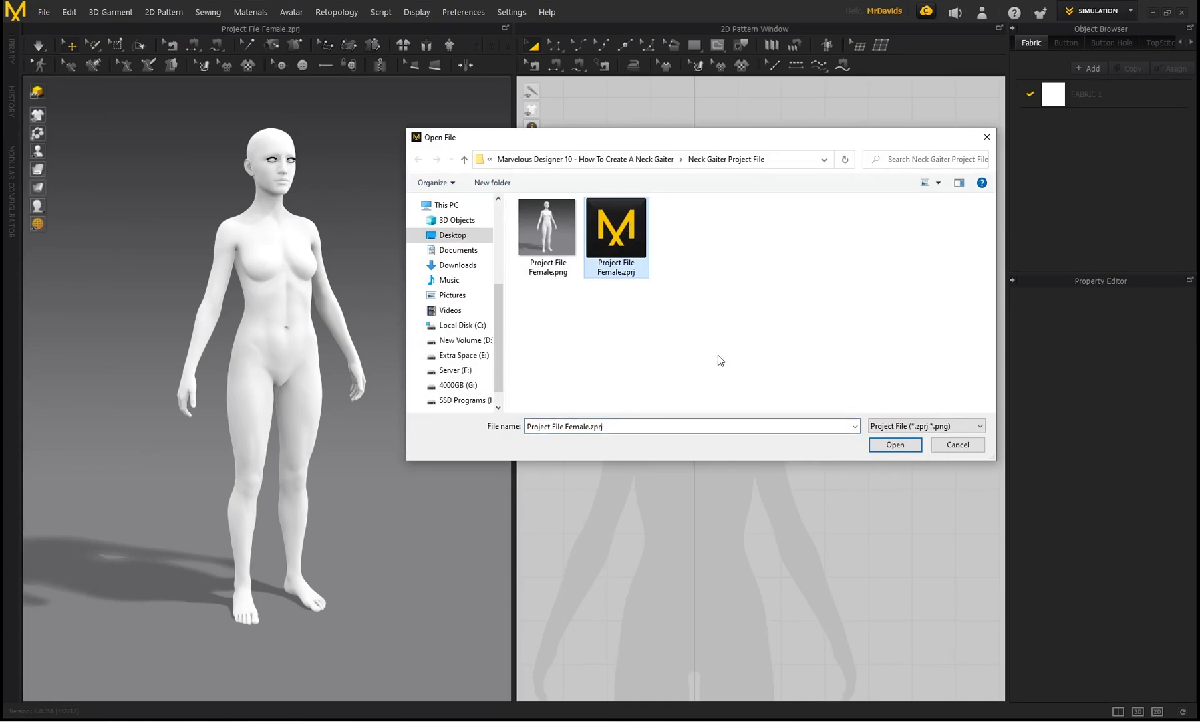
{"action": "left_click", "coordinate": [893, 444]}
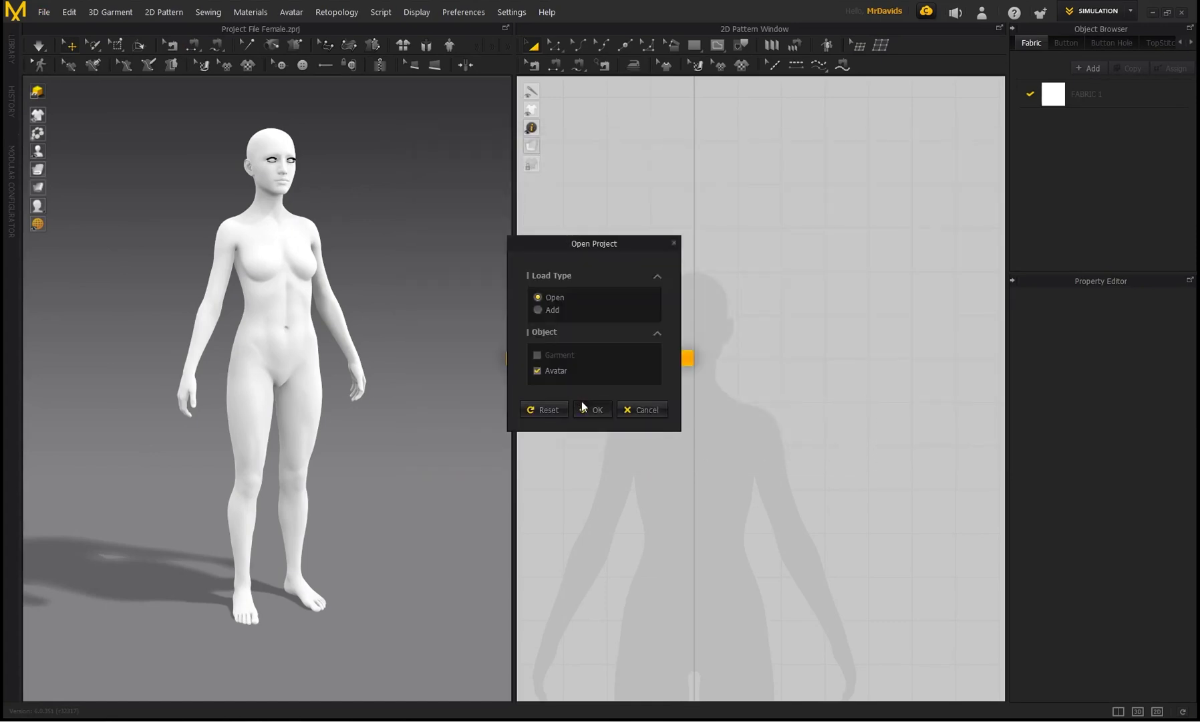
{"action": "left_click", "coordinate": [592, 409]}
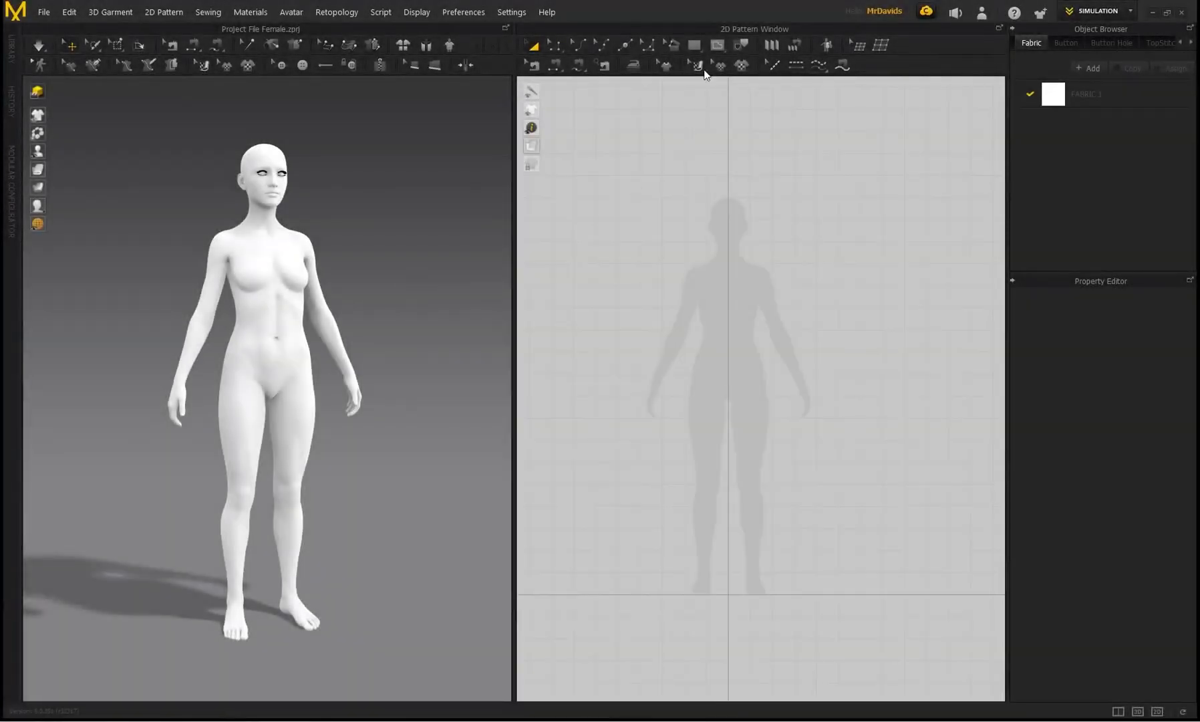
Create a 215 by 315 mm rectangle with the Rectangle tool and select it
{"action": "left_click", "coordinate": [693, 45]}
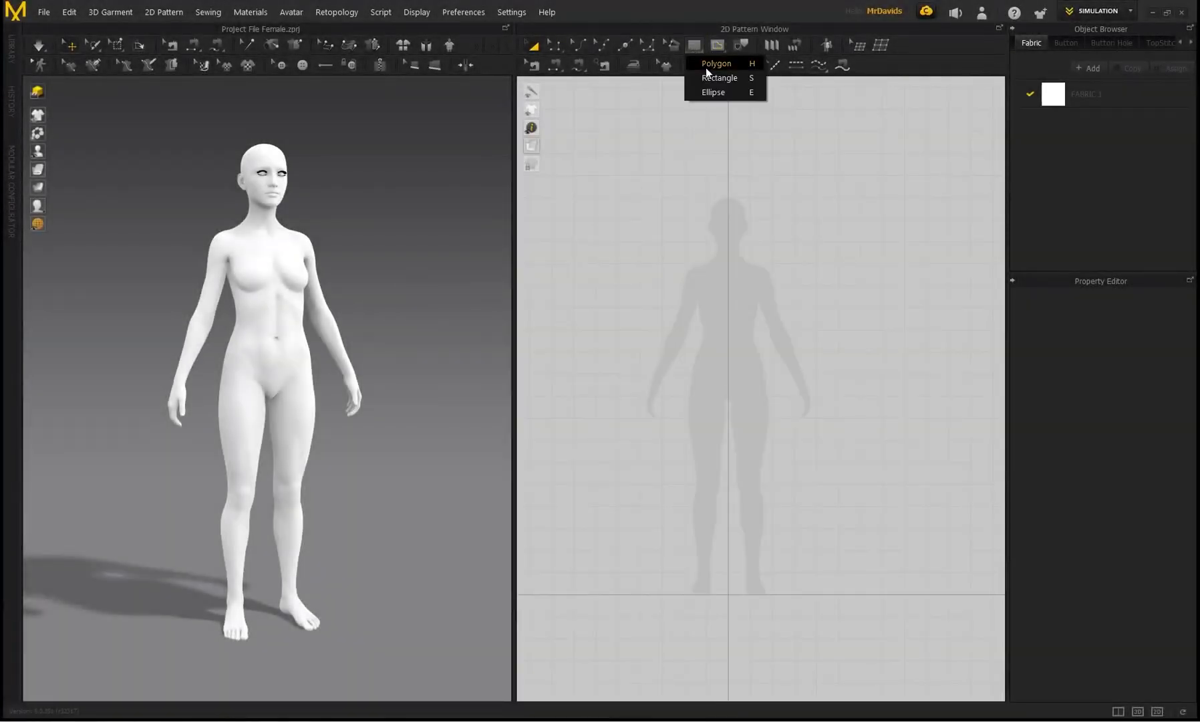
{"action": "left_click", "coordinate": [718, 77]}
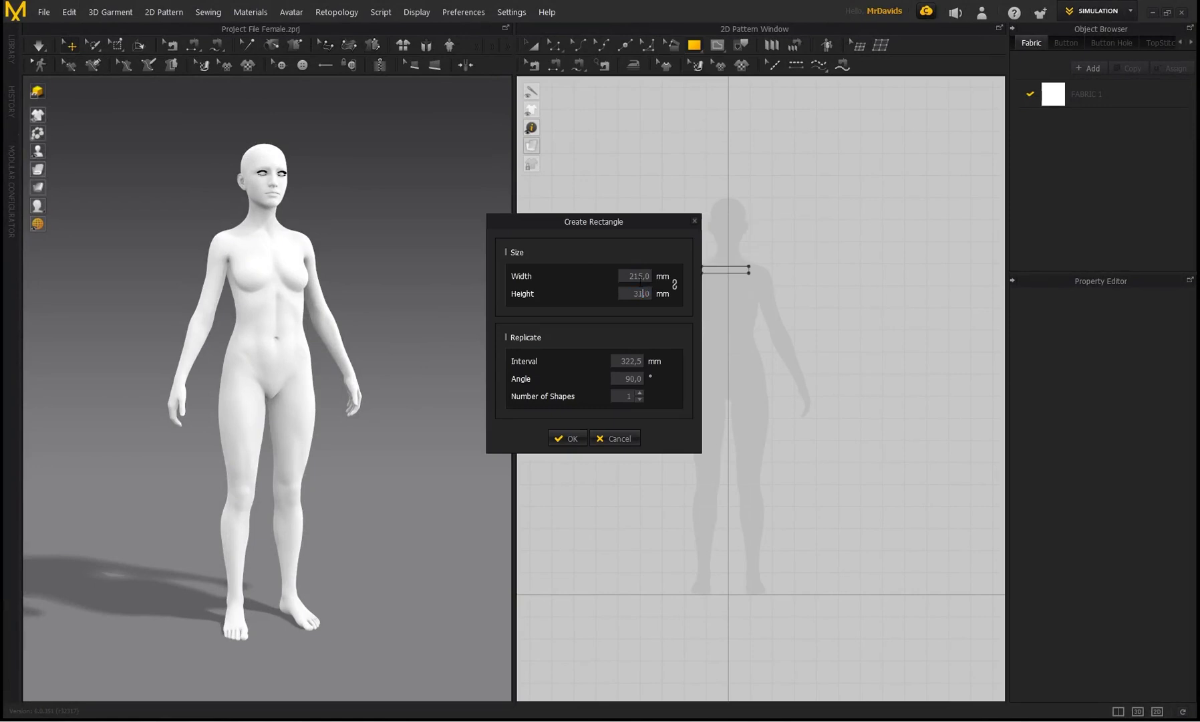
{"action": "left_click", "coordinate": [566, 439]}
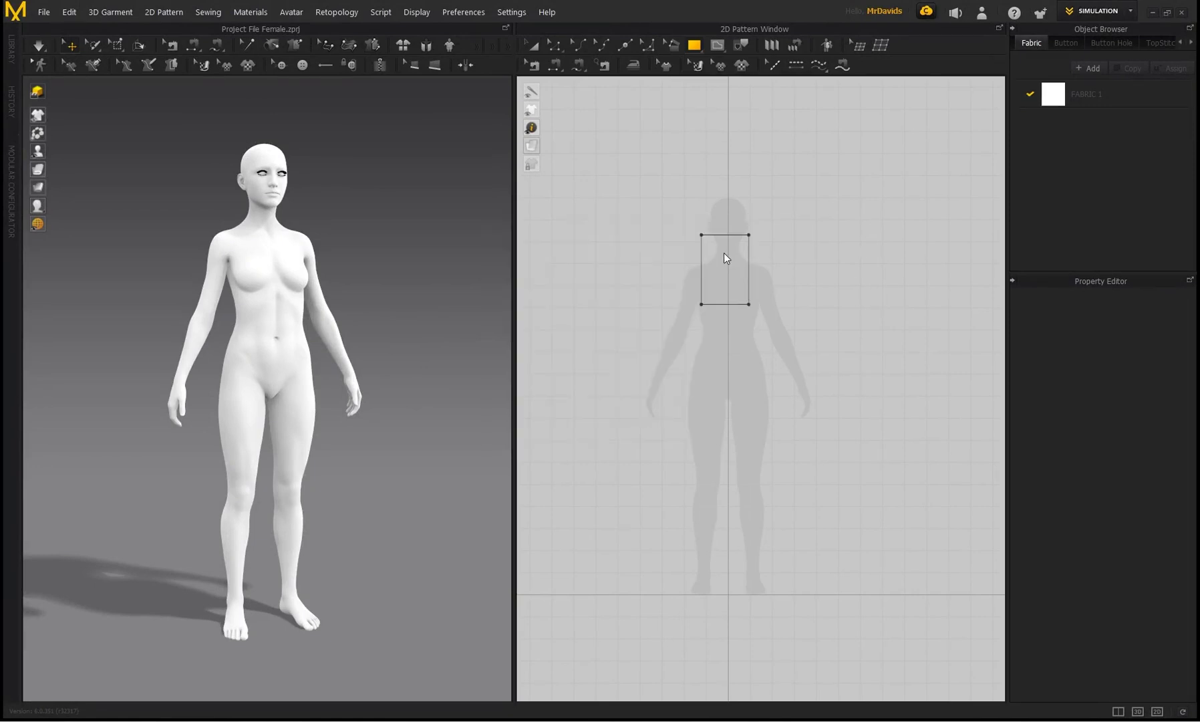
{"action": "left_click", "coordinate": [727, 270]}
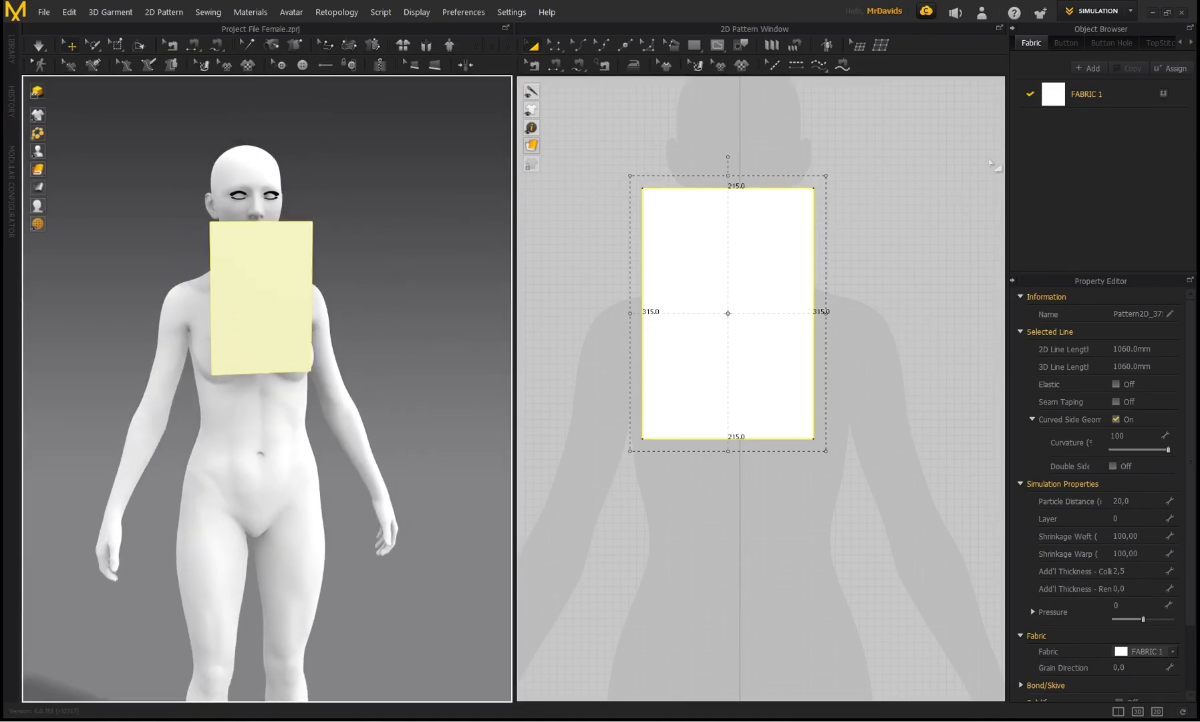
Select FABRIC 1 in the Object Browser to show its properties in the Property Editor
{"action": "left_click", "coordinate": [1085, 93]}
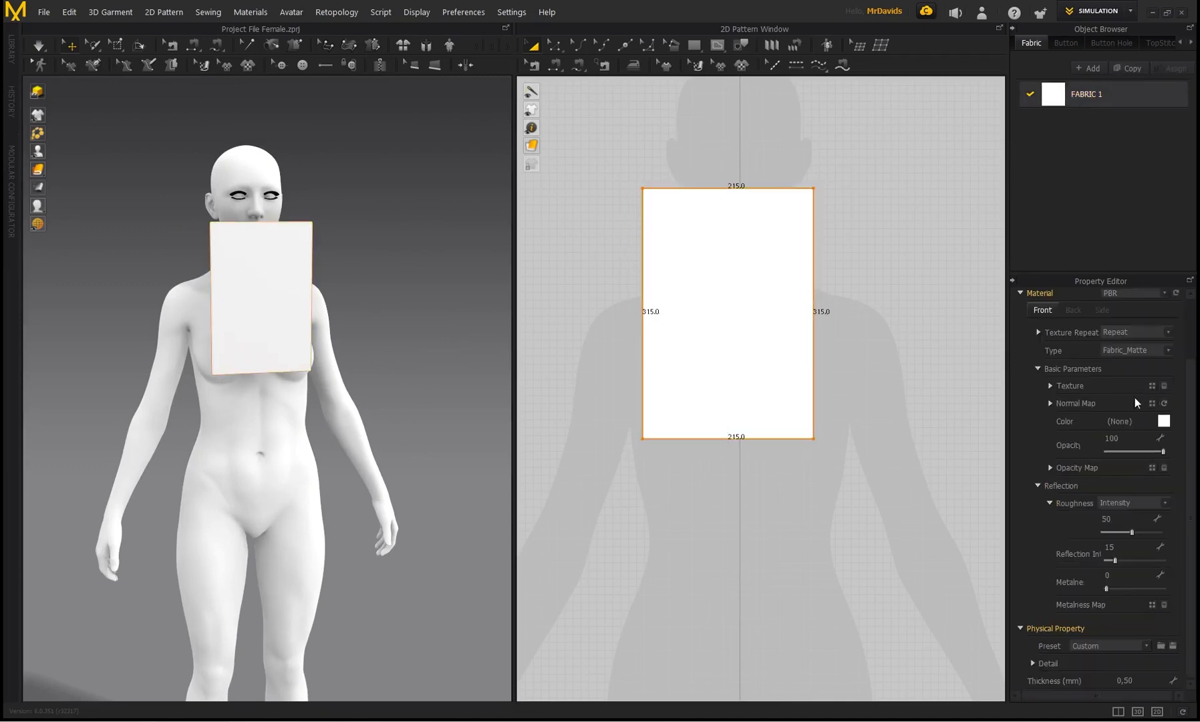
{"action": "left_click", "coordinate": [1166, 421]}
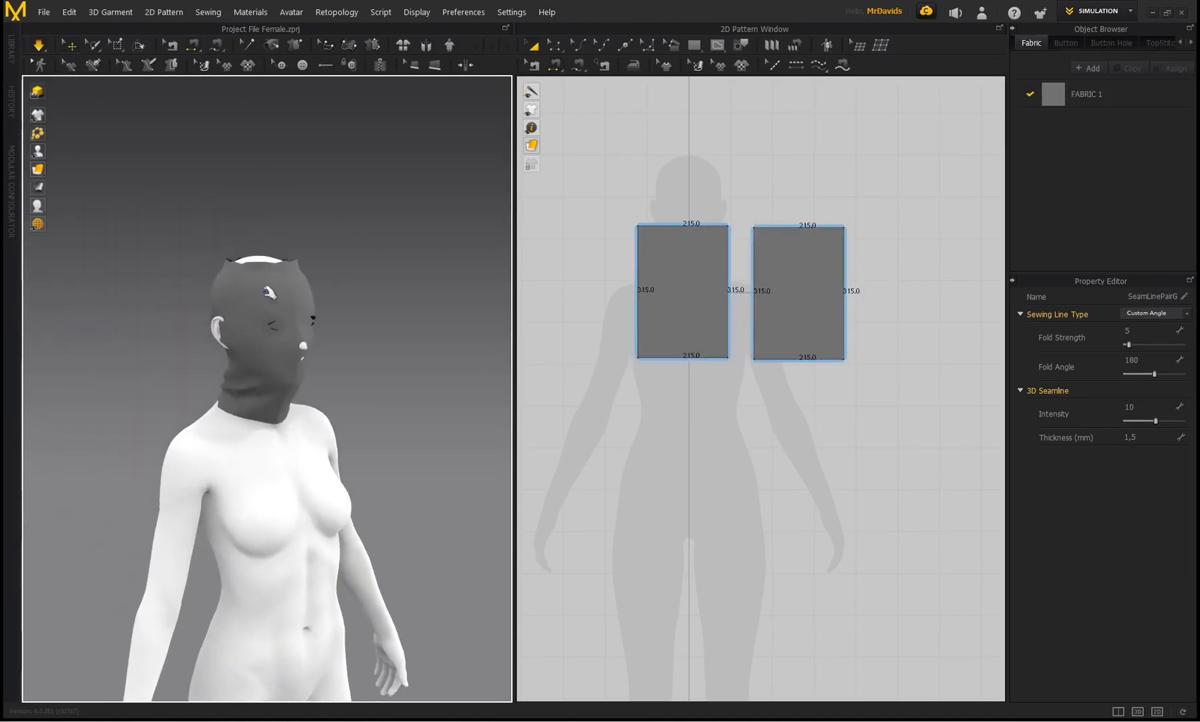
Select the gaiter pieces and drag the tube down onto the mouth and neck
{"action": "left_click", "coordinate": [681, 291]}
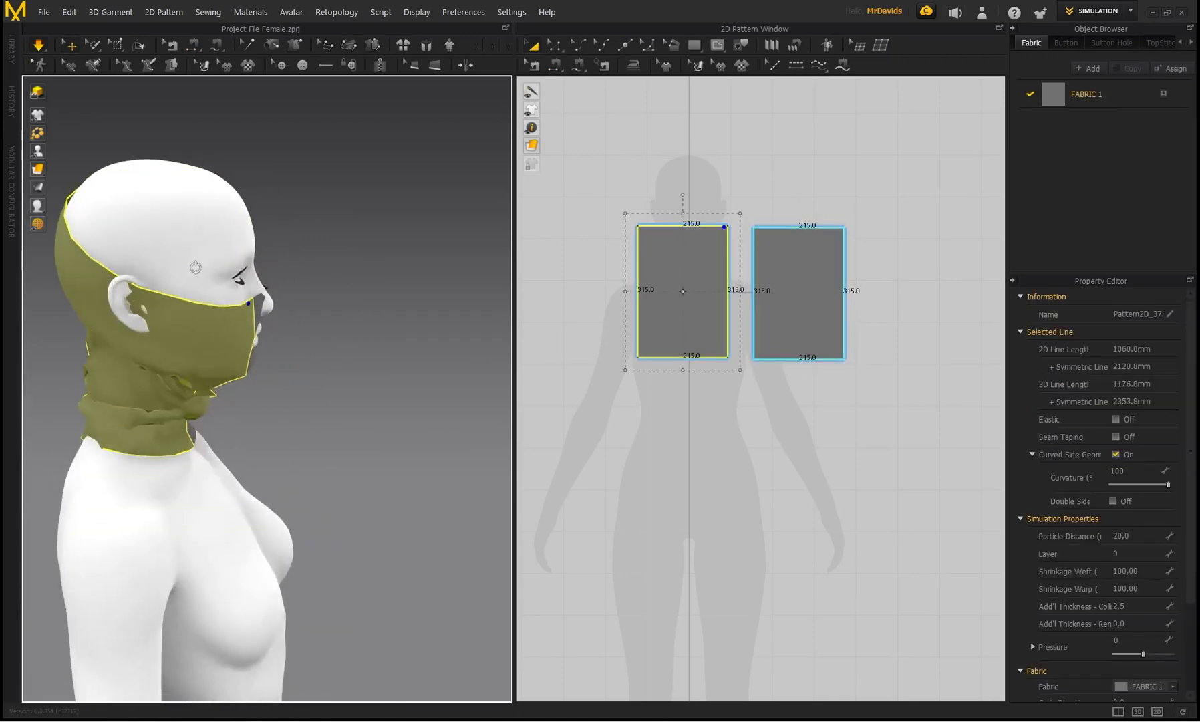
{"action": "left_click", "coordinate": [799, 292]}
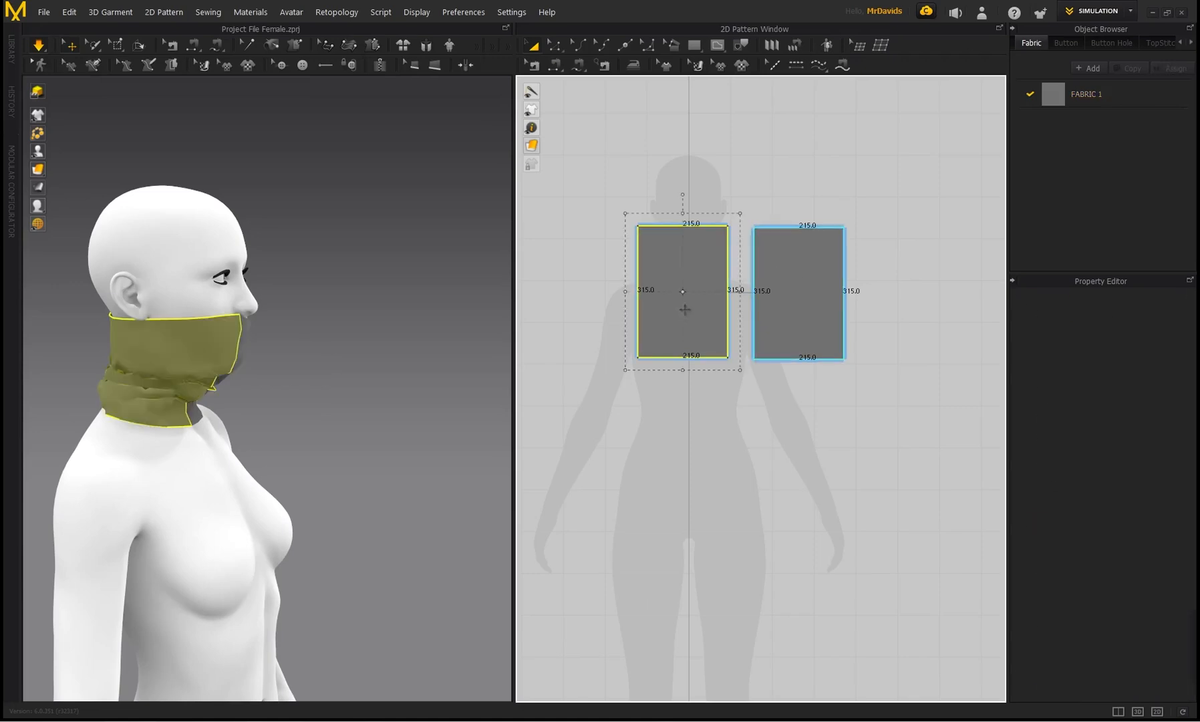
{"action": "left_click", "coordinate": [798, 291]}
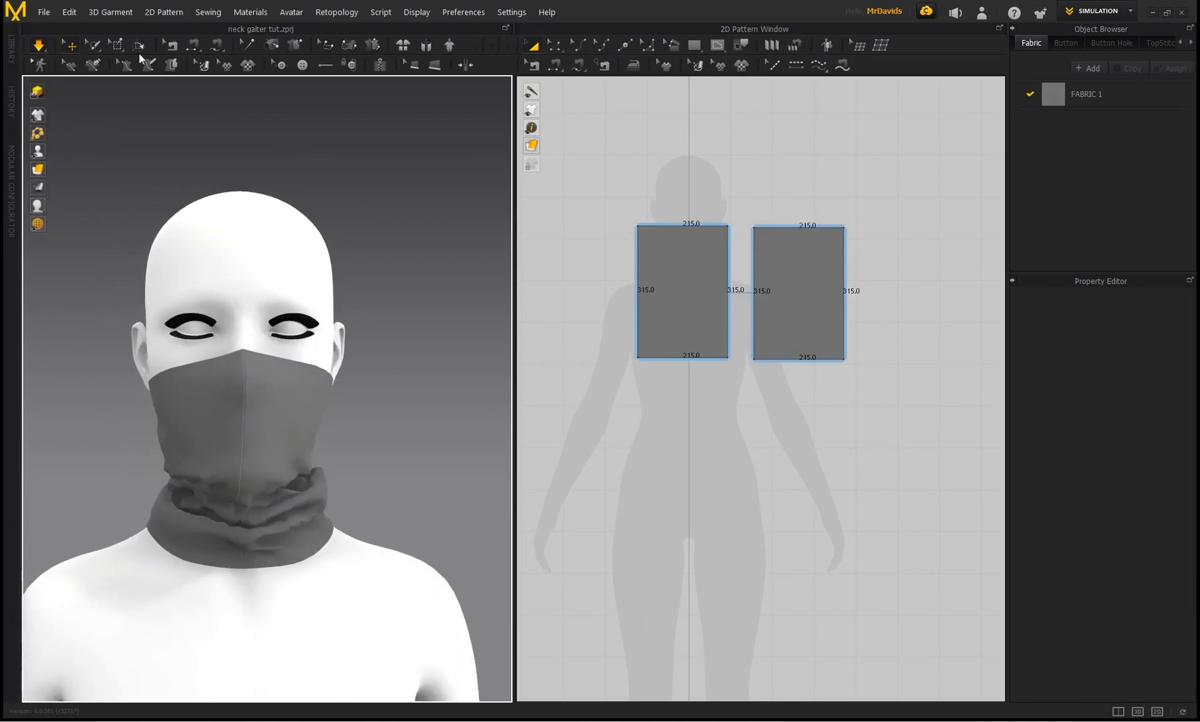
{"action": "mouse_move", "coordinate": [117, 46]}
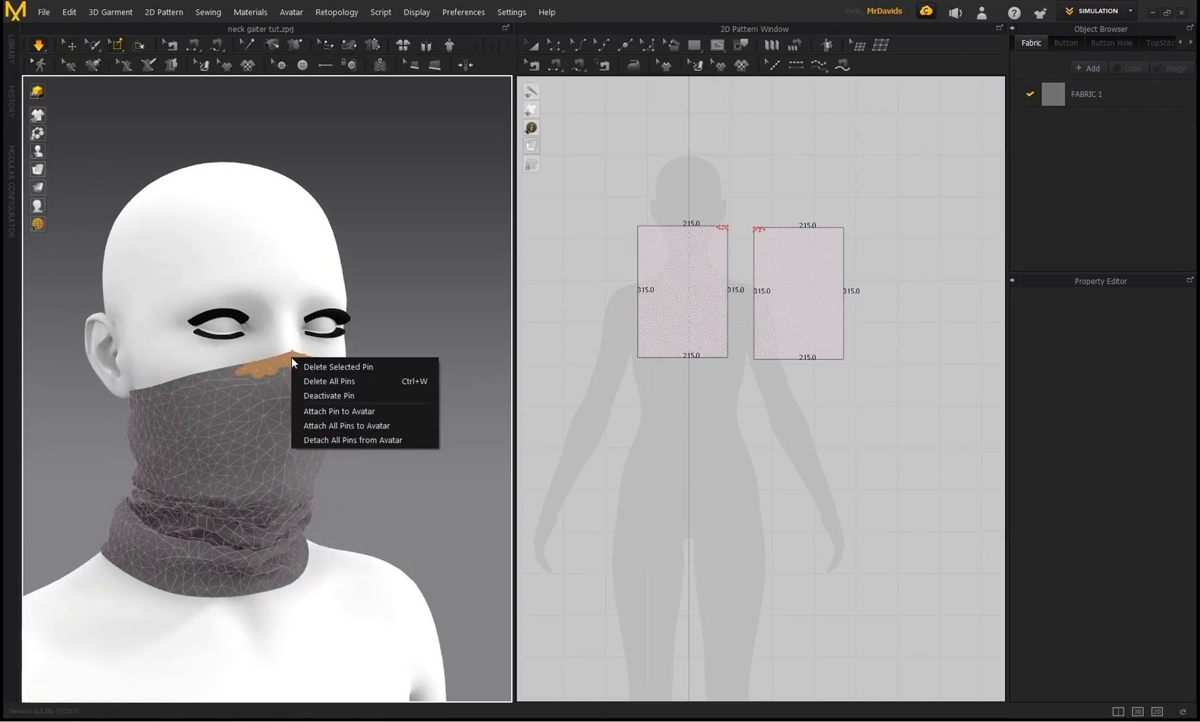
Attach the top-edge pin to the avatar's nose and simulate the gaiter in place
{"action": "left_click", "coordinate": [338, 366]}
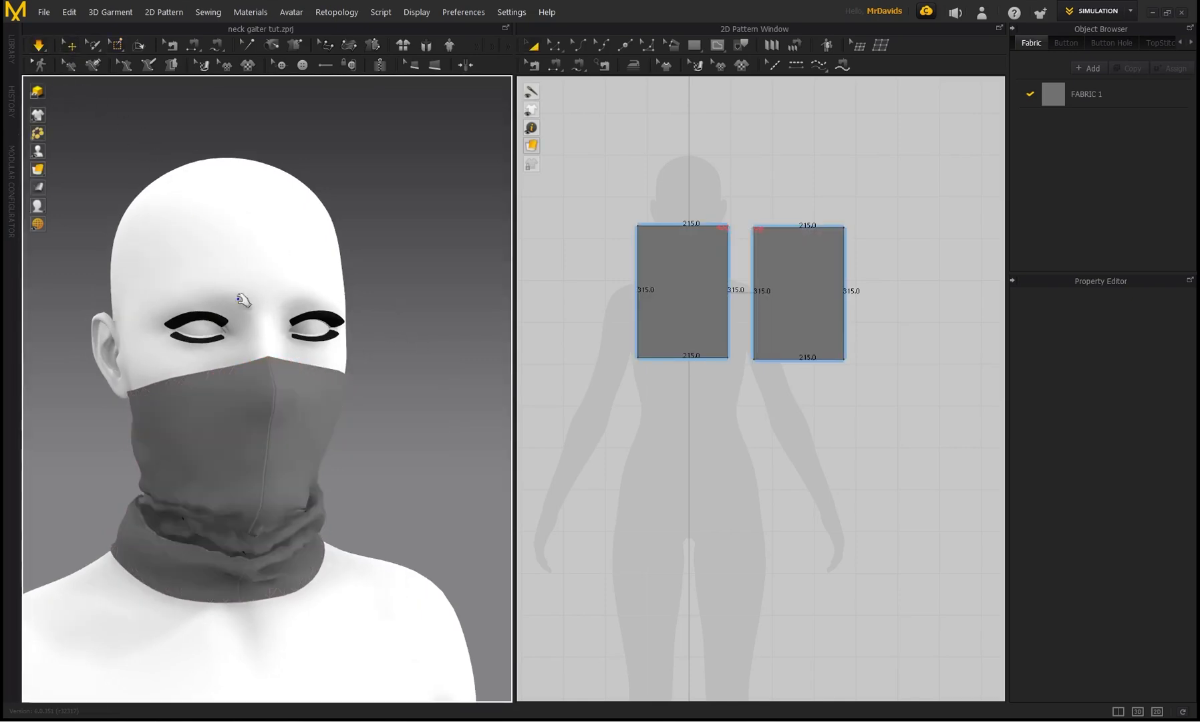
{"action": "left_click", "coordinate": [681, 292]}
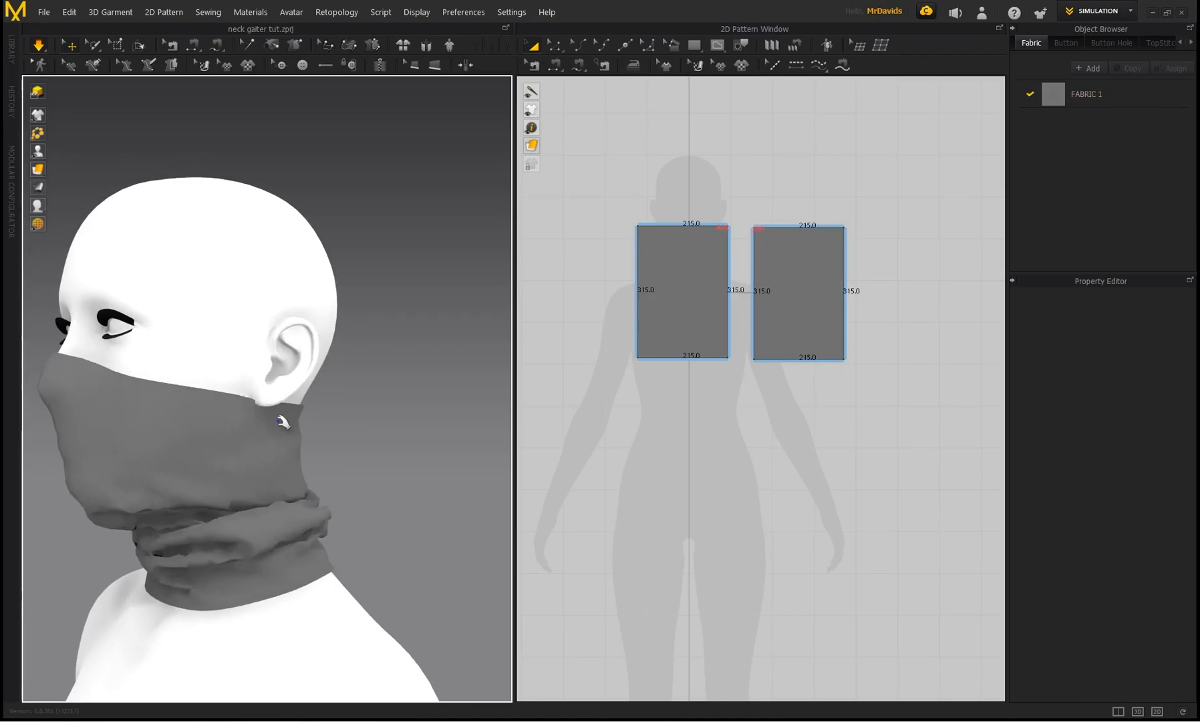
{"action": "left_click", "coordinate": [798, 293]}
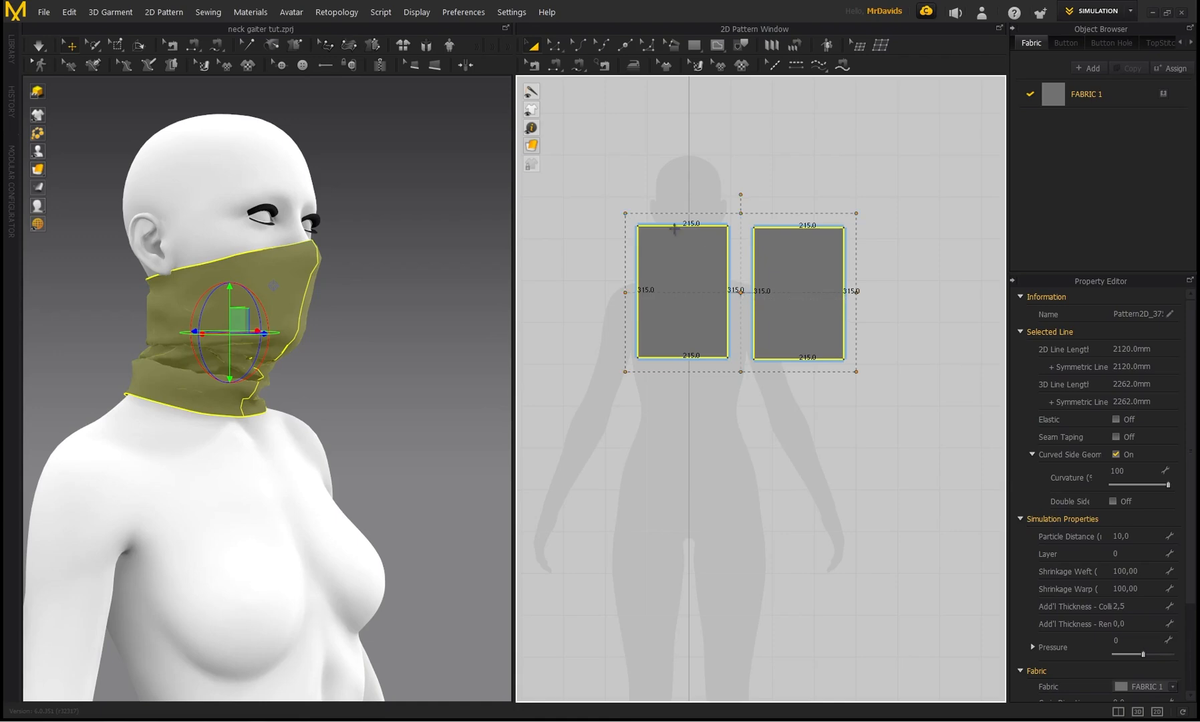
{"action": "mouse_move", "coordinate": [748, 381]}
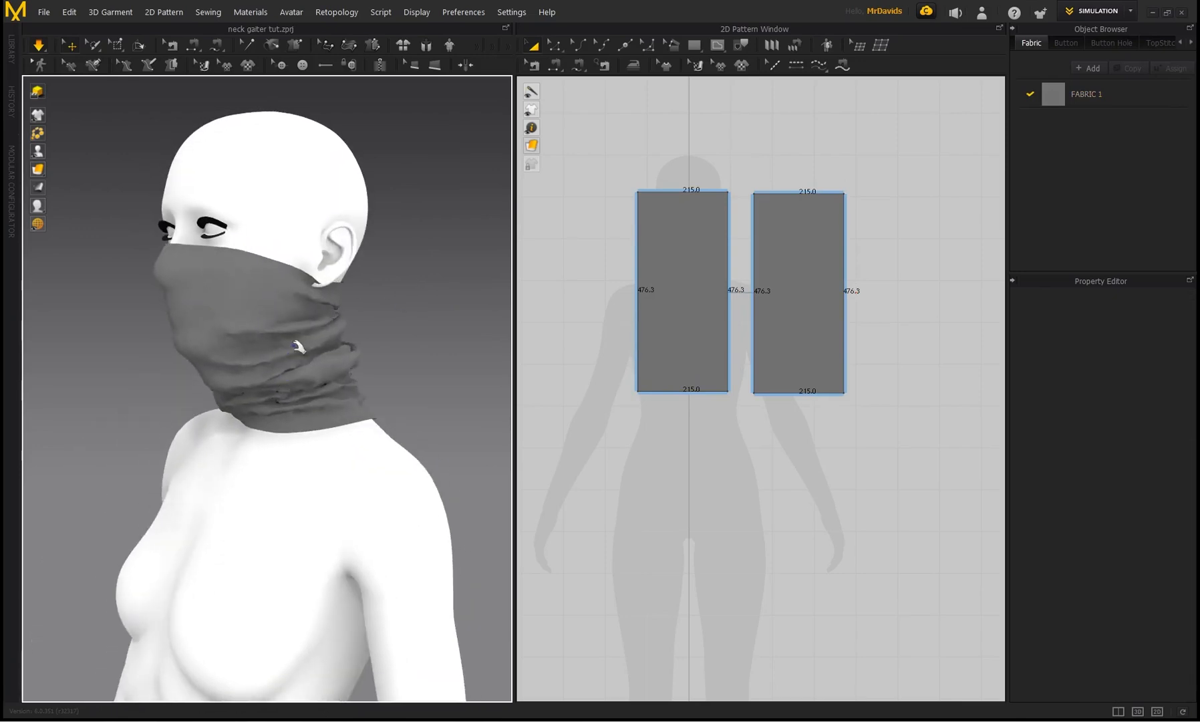
Select both gaiter pieces for horizontal scaling to 276.2 mm width
{"action": "left_click", "coordinate": [798, 291]}
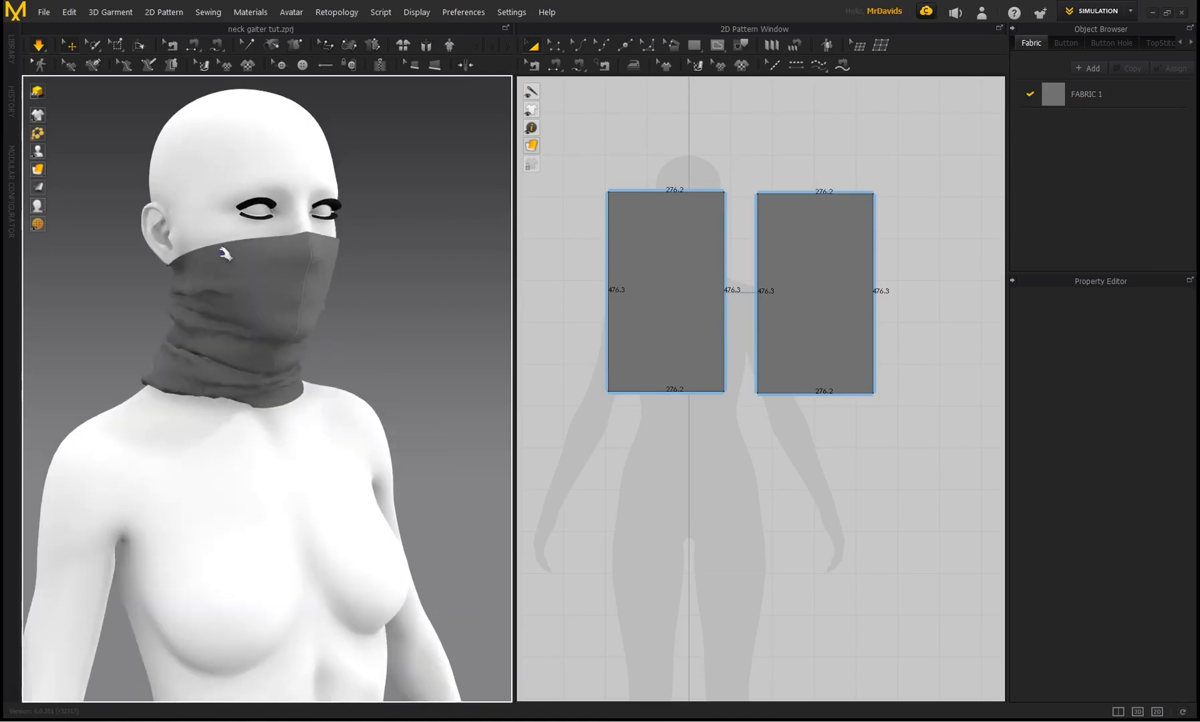
{"action": "left_click", "coordinate": [666, 291]}
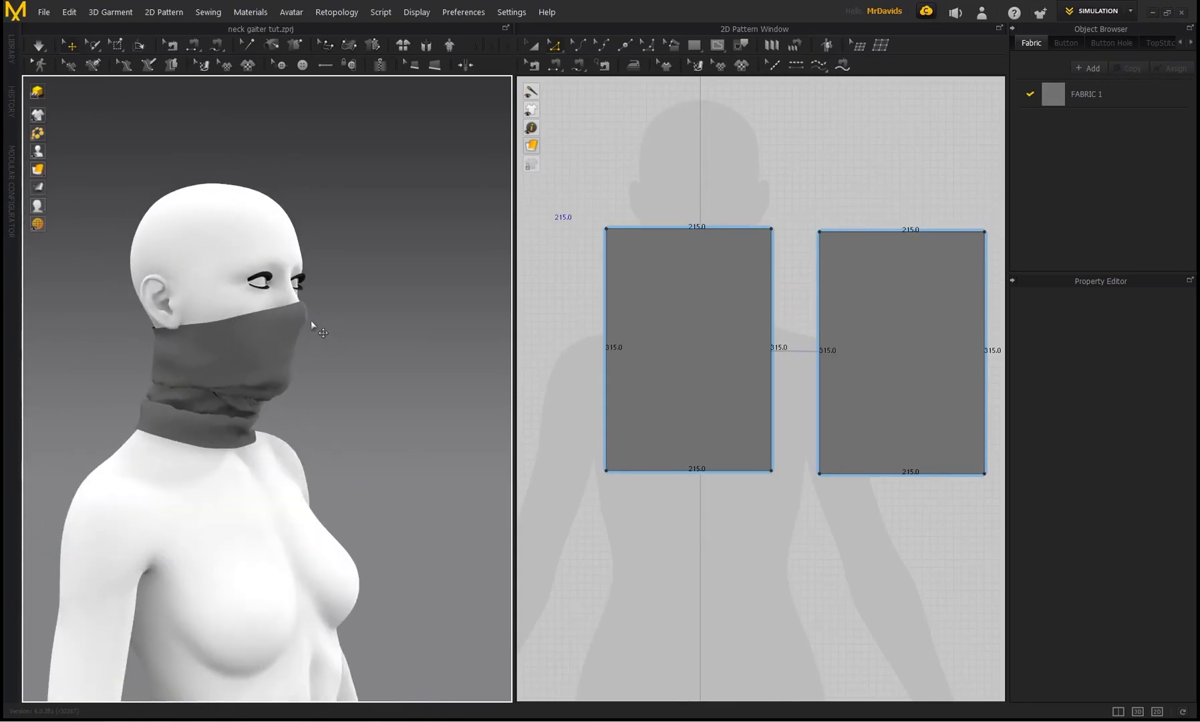
{"action": "mouse_move", "coordinate": [161, 314]}
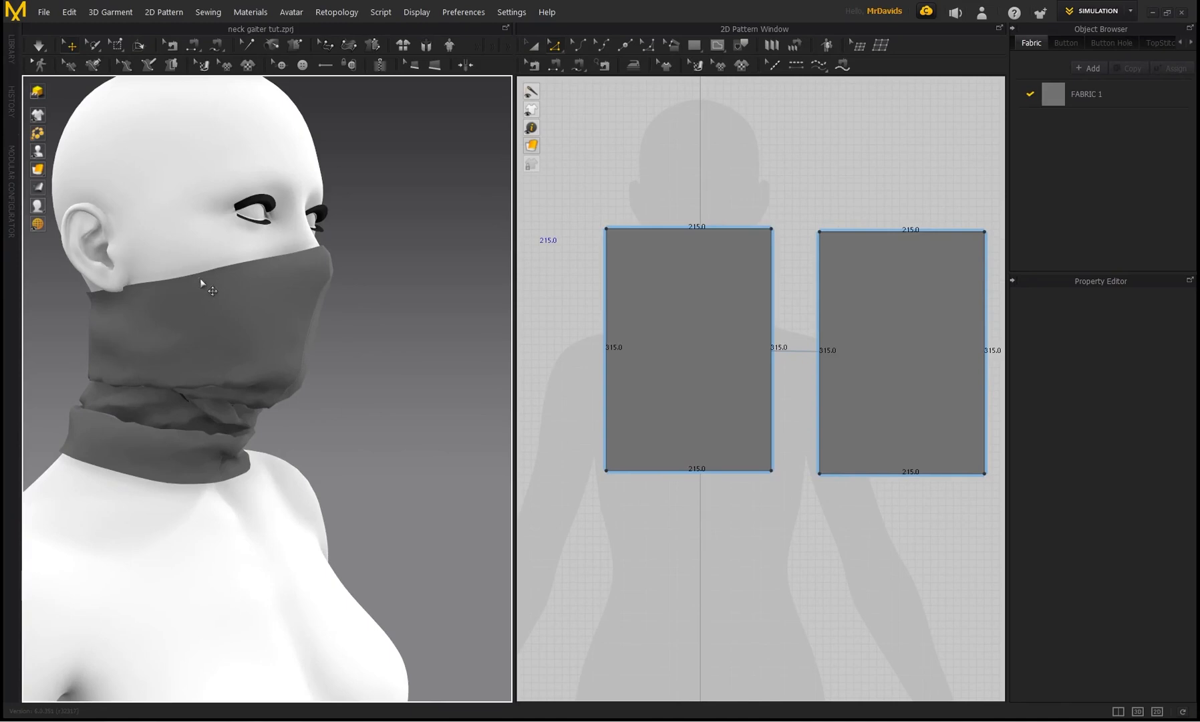
{"action": "mouse_move", "coordinate": [672, 230]}
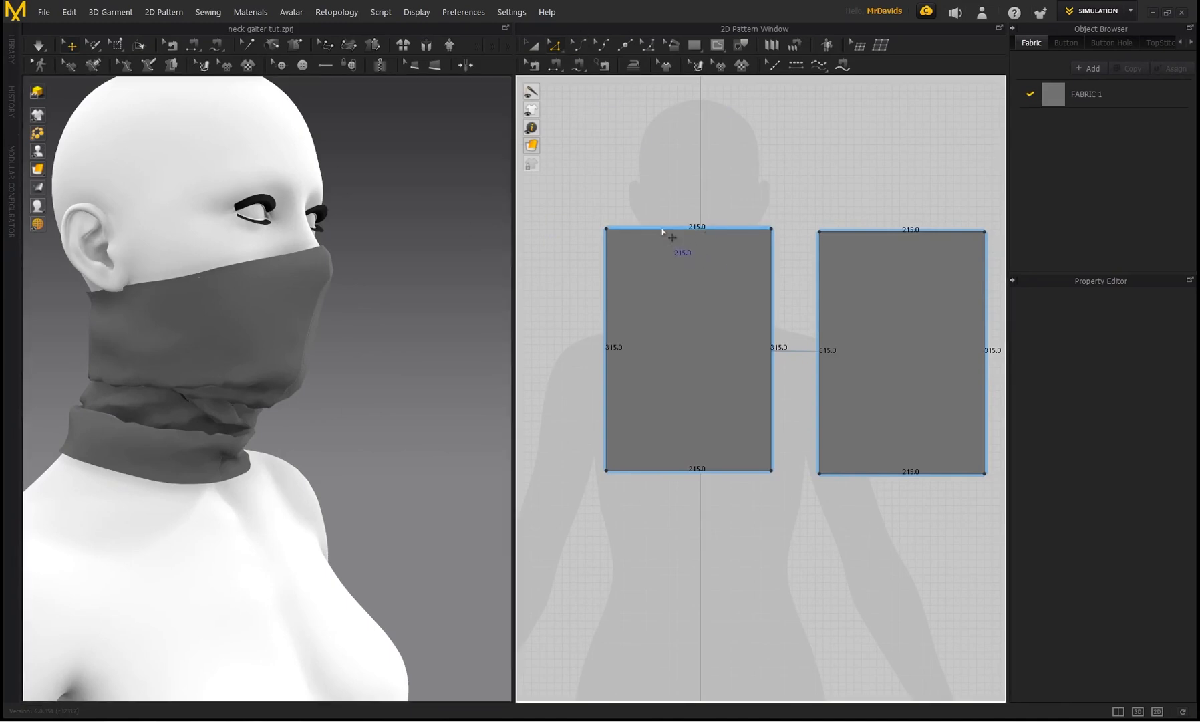
{"action": "mouse_move", "coordinate": [648, 238]}
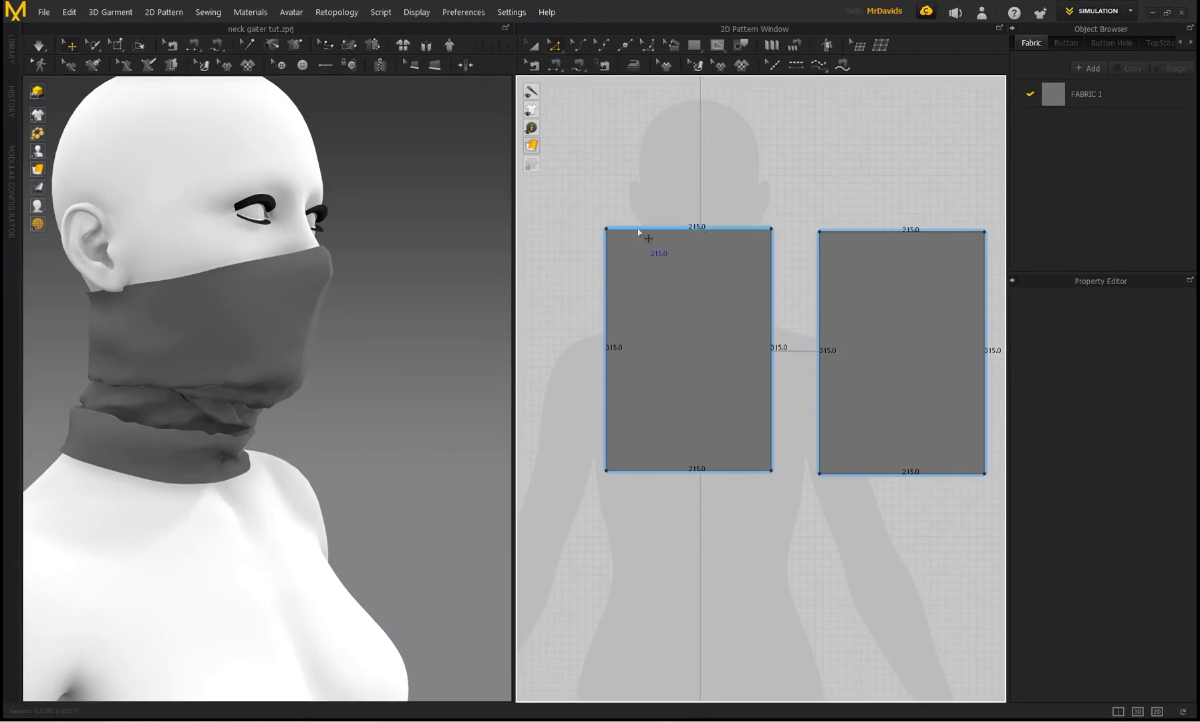
Offset the top edge as an internal line, then Cut & Sew along it to form a hem band
{"action": "right_click", "coordinate": [695, 230]}
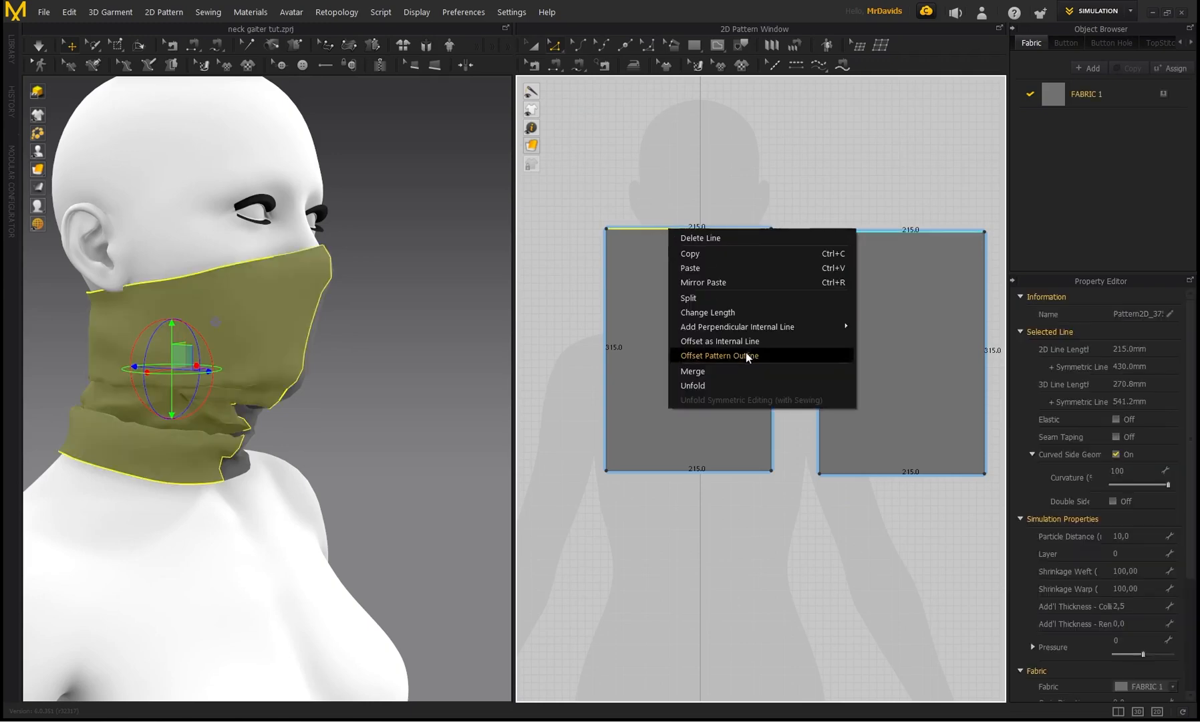
{"action": "left_click", "coordinate": [719, 340]}
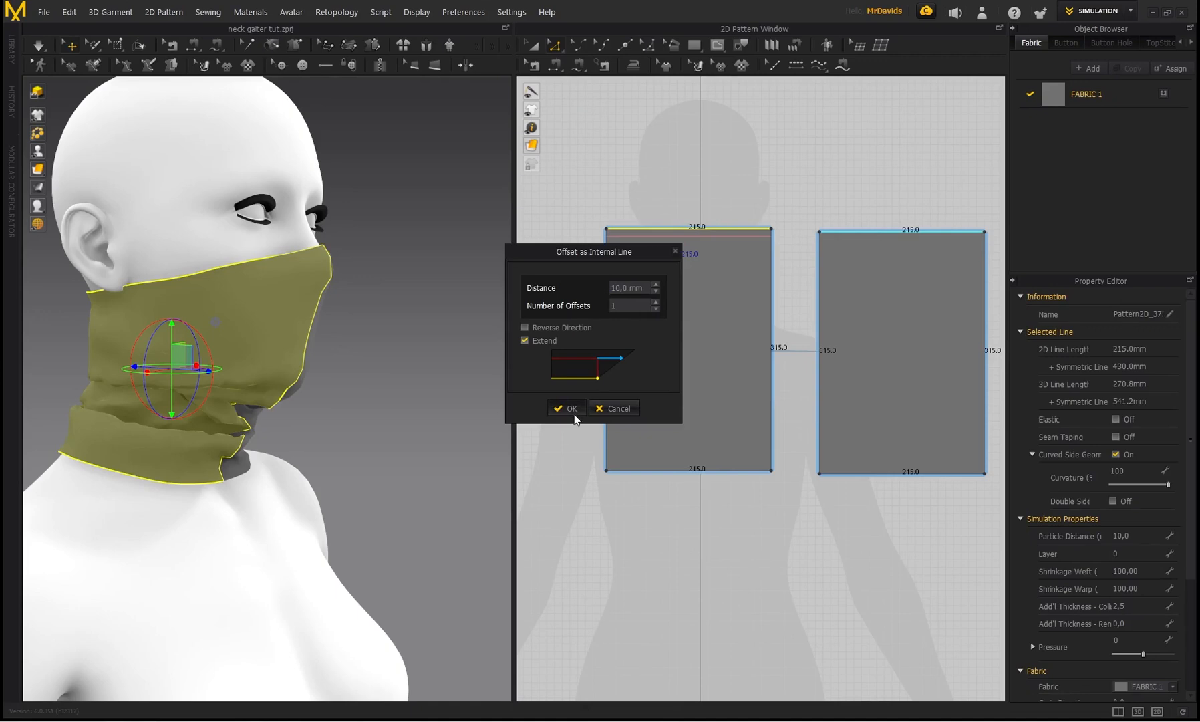
{"action": "left_click", "coordinate": [567, 408]}
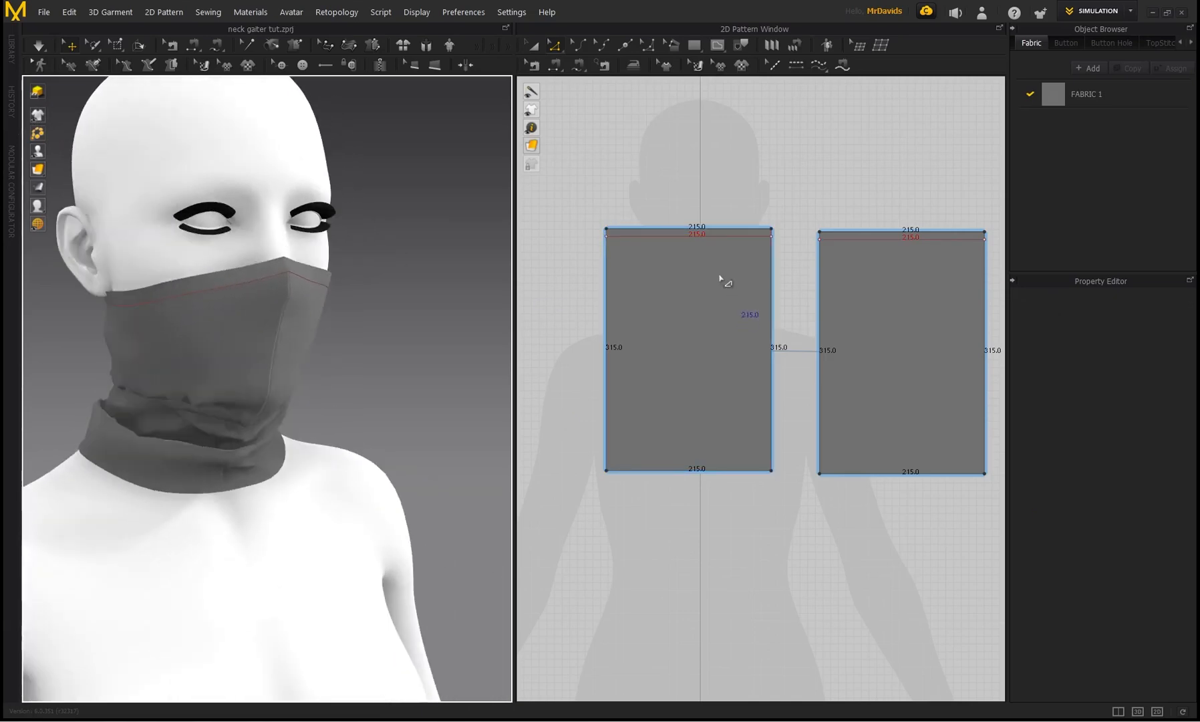
{"action": "left_click", "coordinate": [688, 234]}
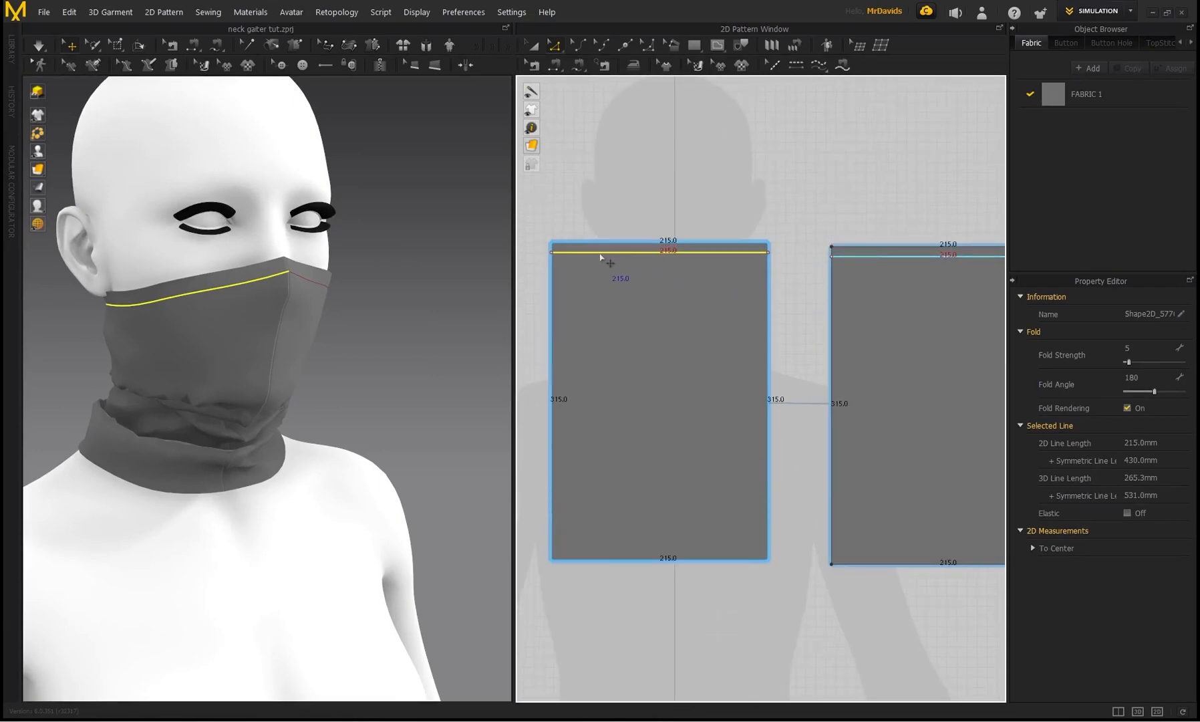
{"action": "right_click", "coordinate": [604, 252]}
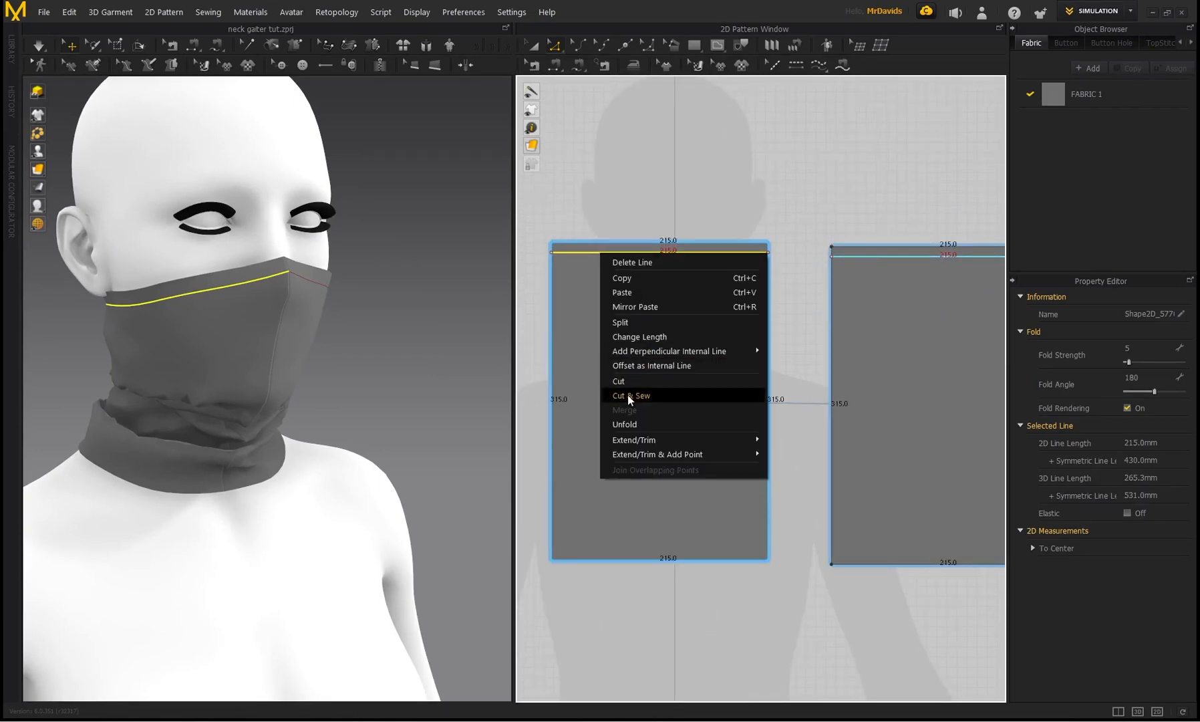
{"action": "left_click", "coordinate": [631, 396]}
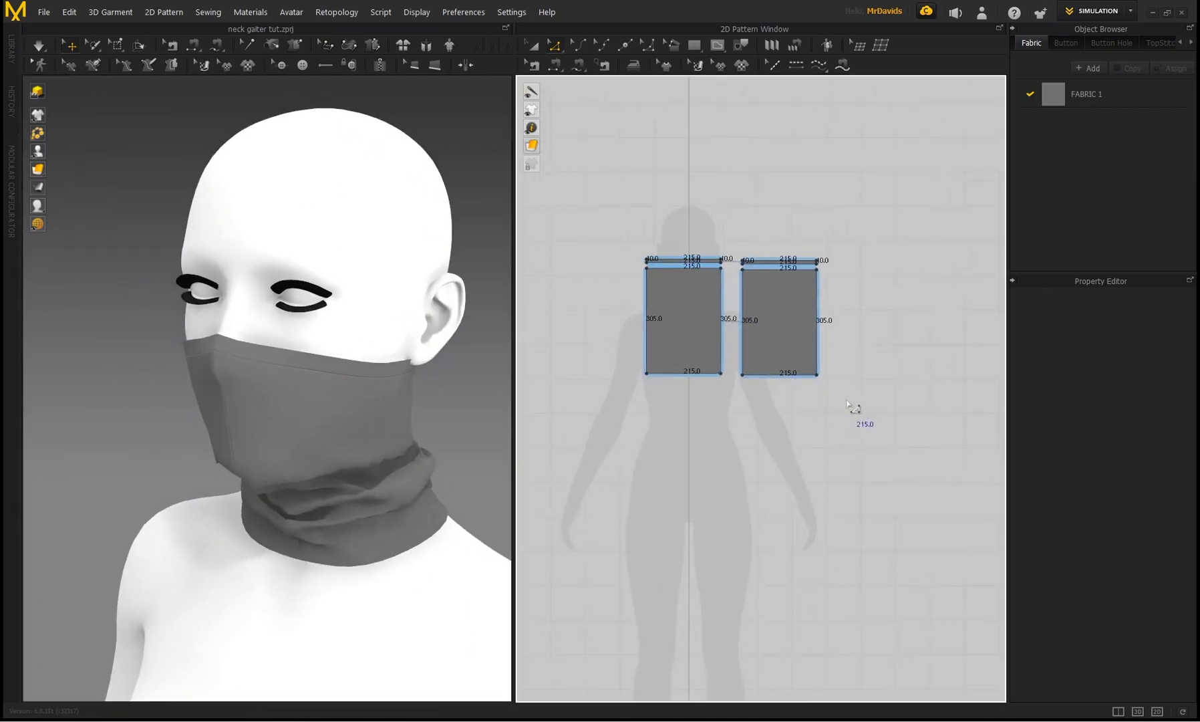
Give the gaiter pieces Add'l Thickness Rendering and settle the hem band over the nose
{"action": "left_click", "coordinate": [306, 421]}
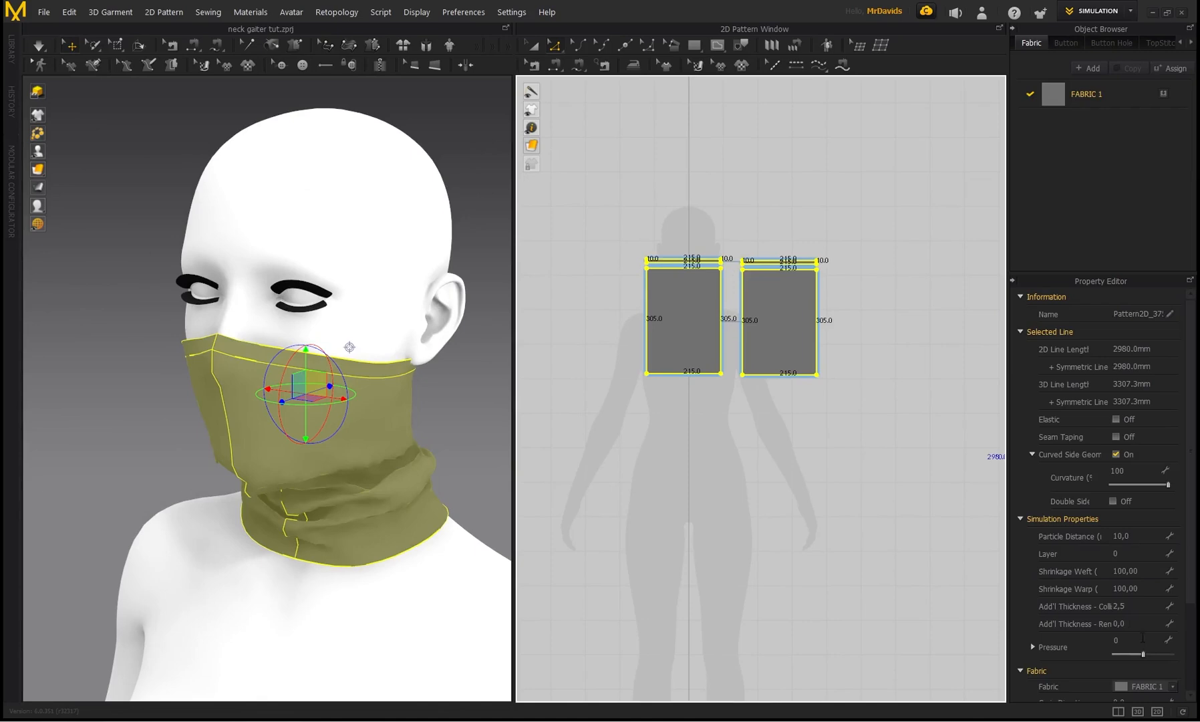
{"action": "left_click", "coordinate": [1126, 623]}
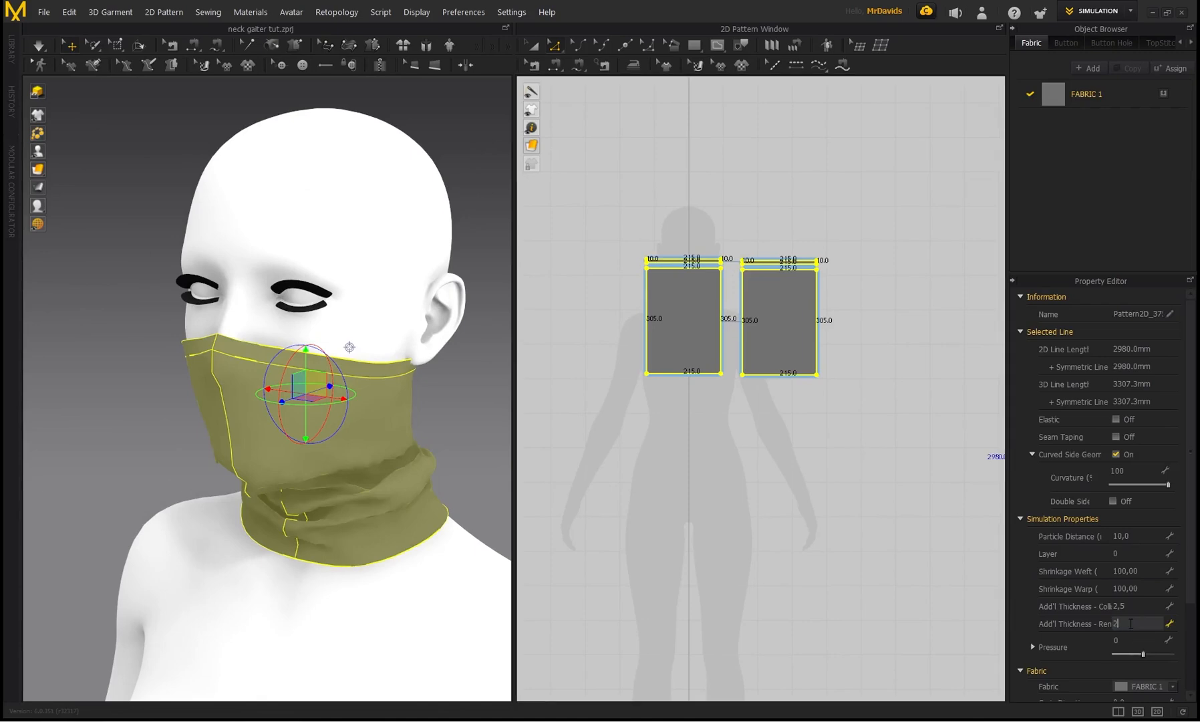
{"action": "left_click", "coordinate": [37, 170]}
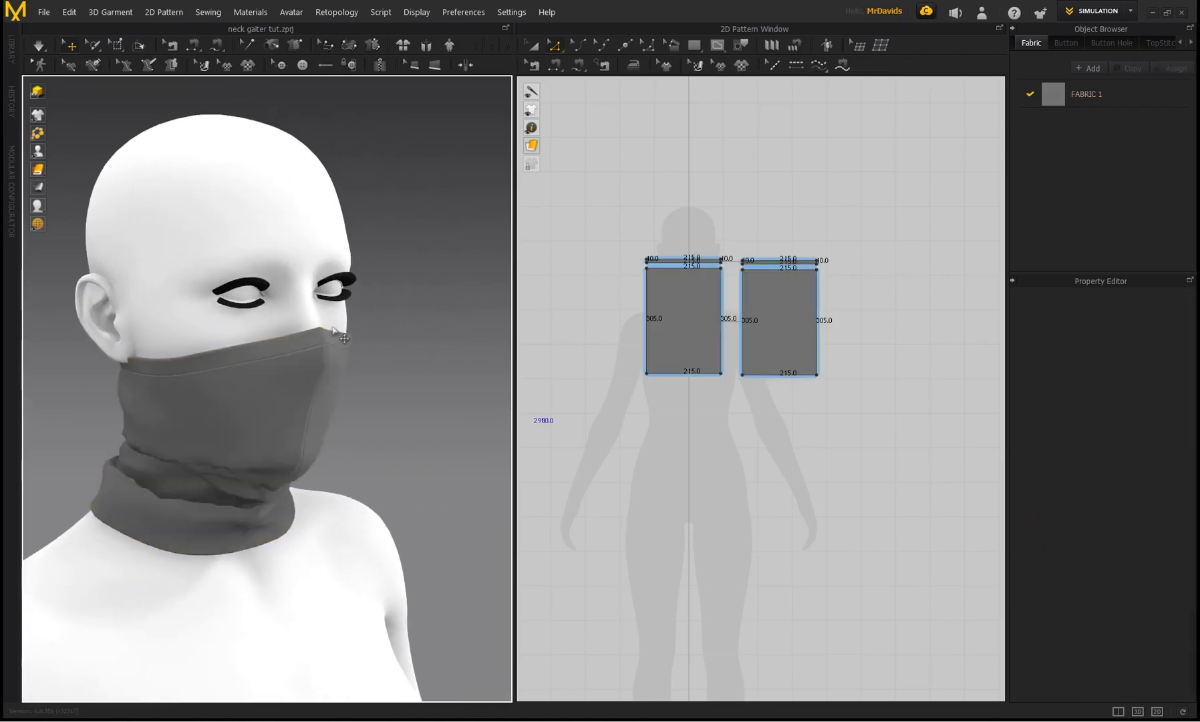
{"action": "scroll", "scroll_direction": "up", "scroll_amount": 3}
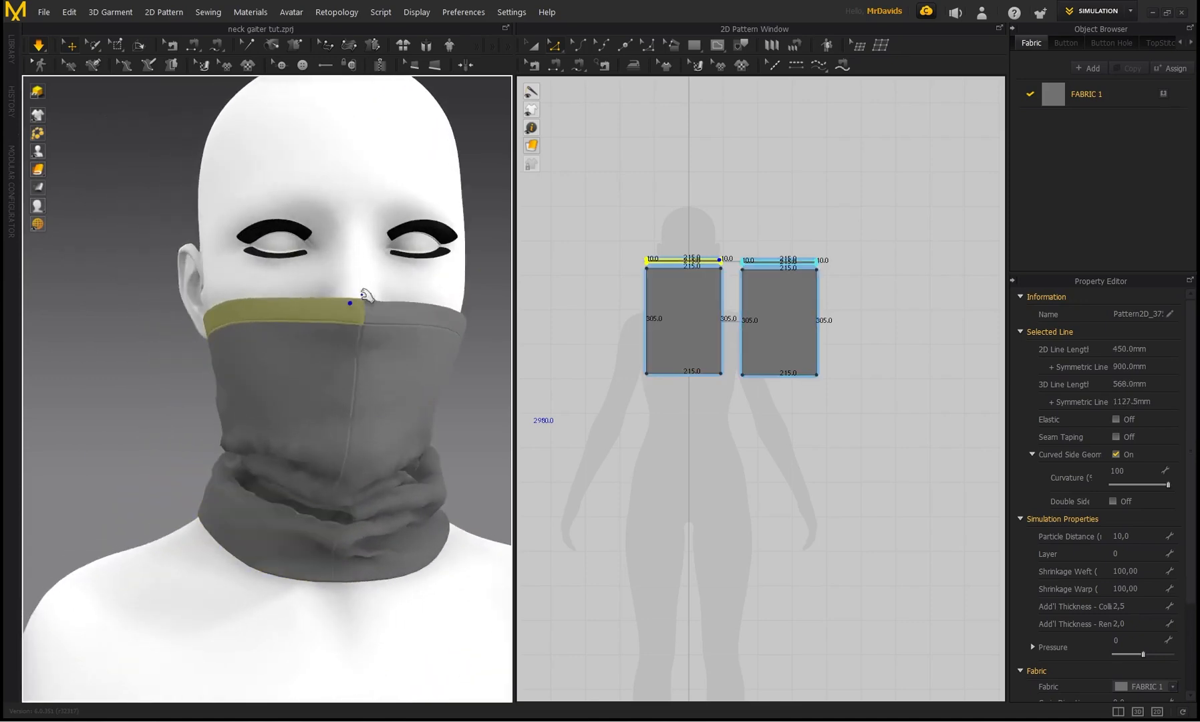
{"action": "left_click_drag", "start_coordinate": [267, 345], "coordinate": [345, 230]}
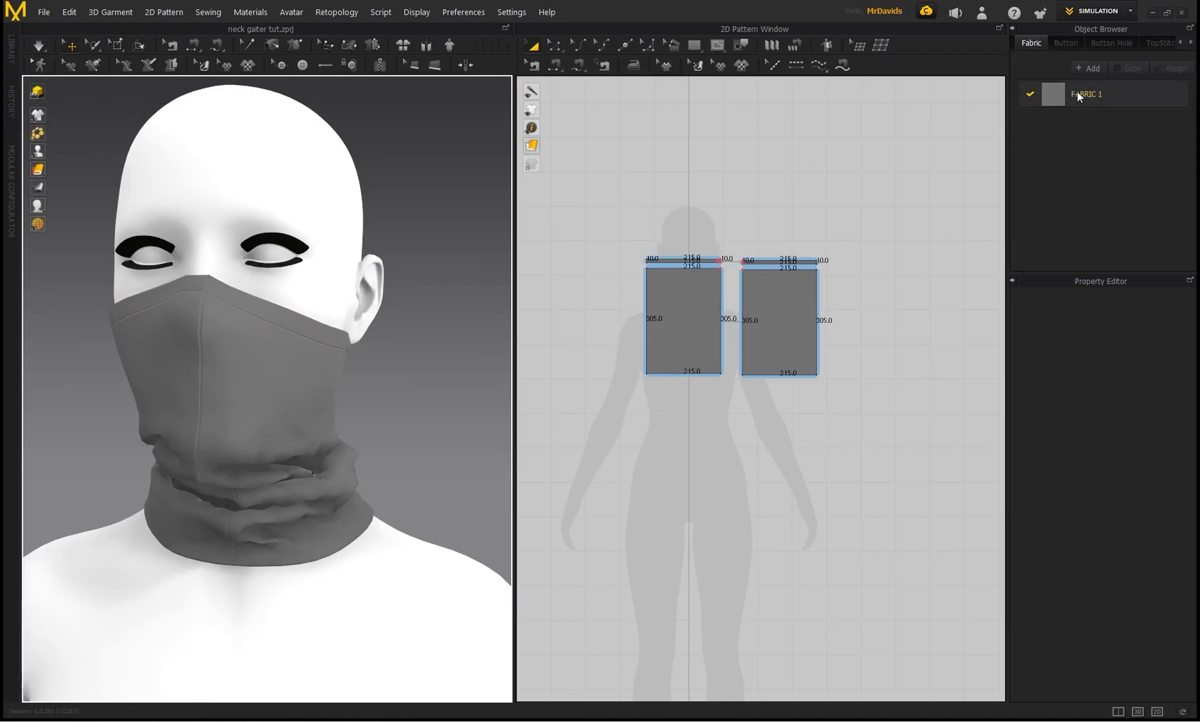
Copy FABRIC 1, assign the copy to the hem band and set it to a darker grey
{"action": "left_click", "coordinate": [1126, 68]}
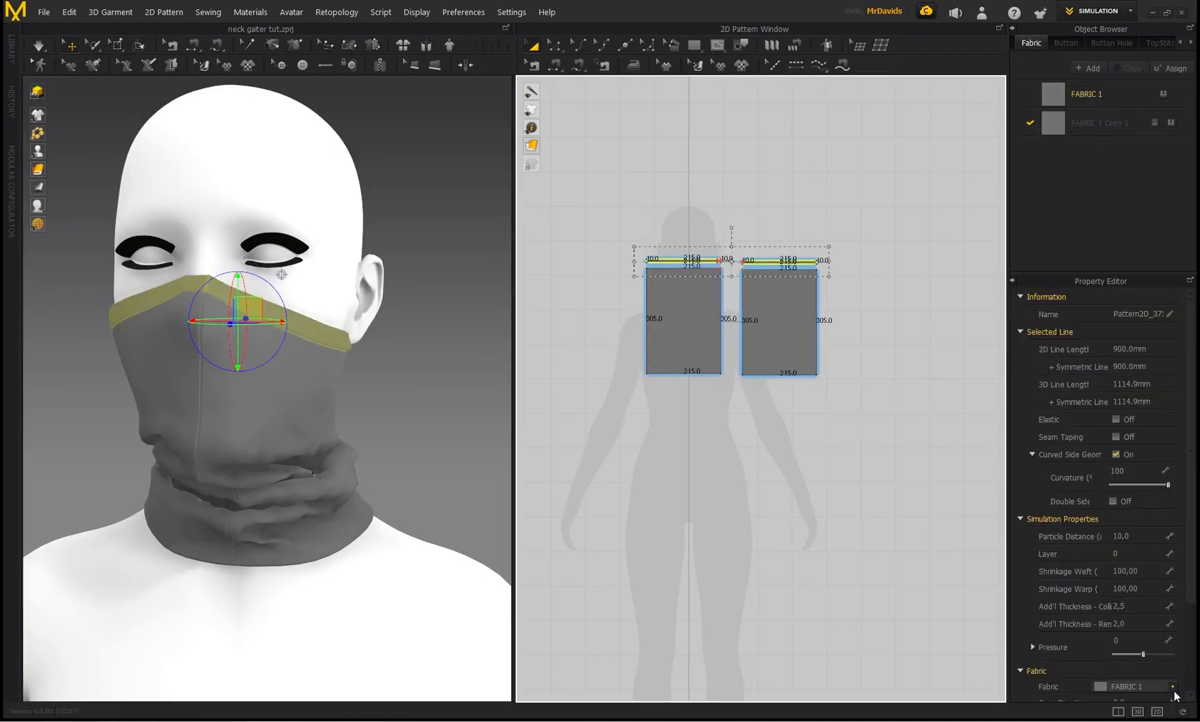
{"action": "left_click", "coordinate": [1099, 123]}
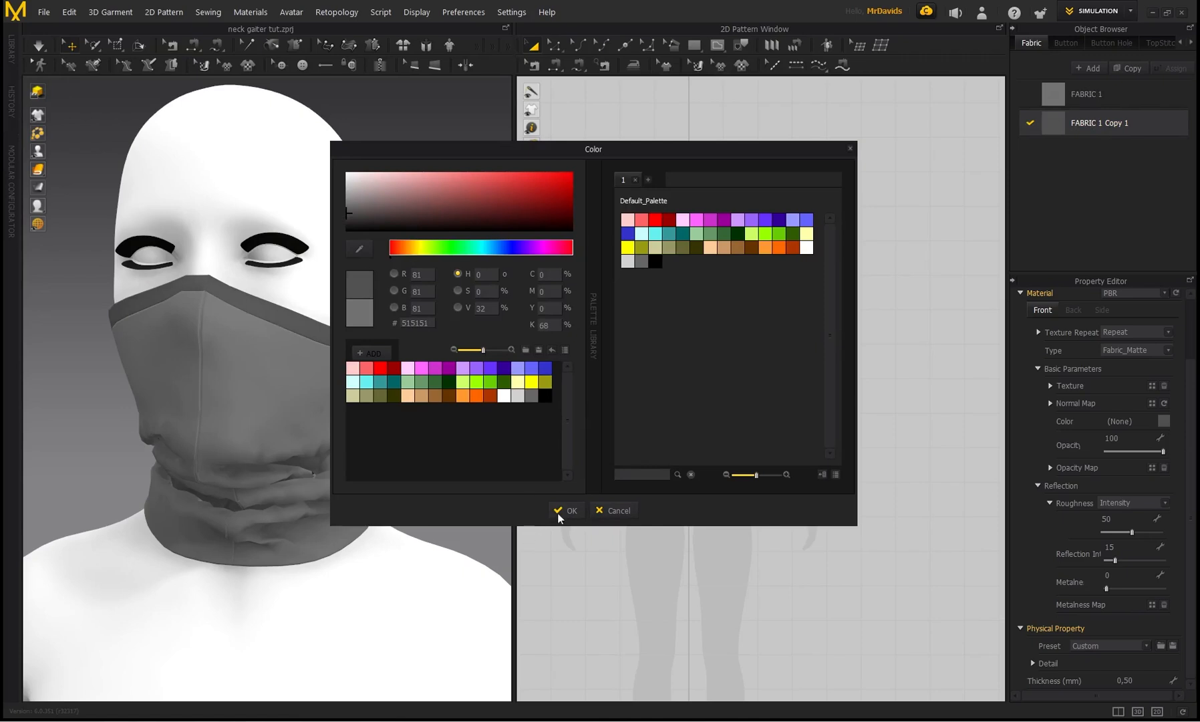
{"action": "left_click", "coordinate": [567, 510]}
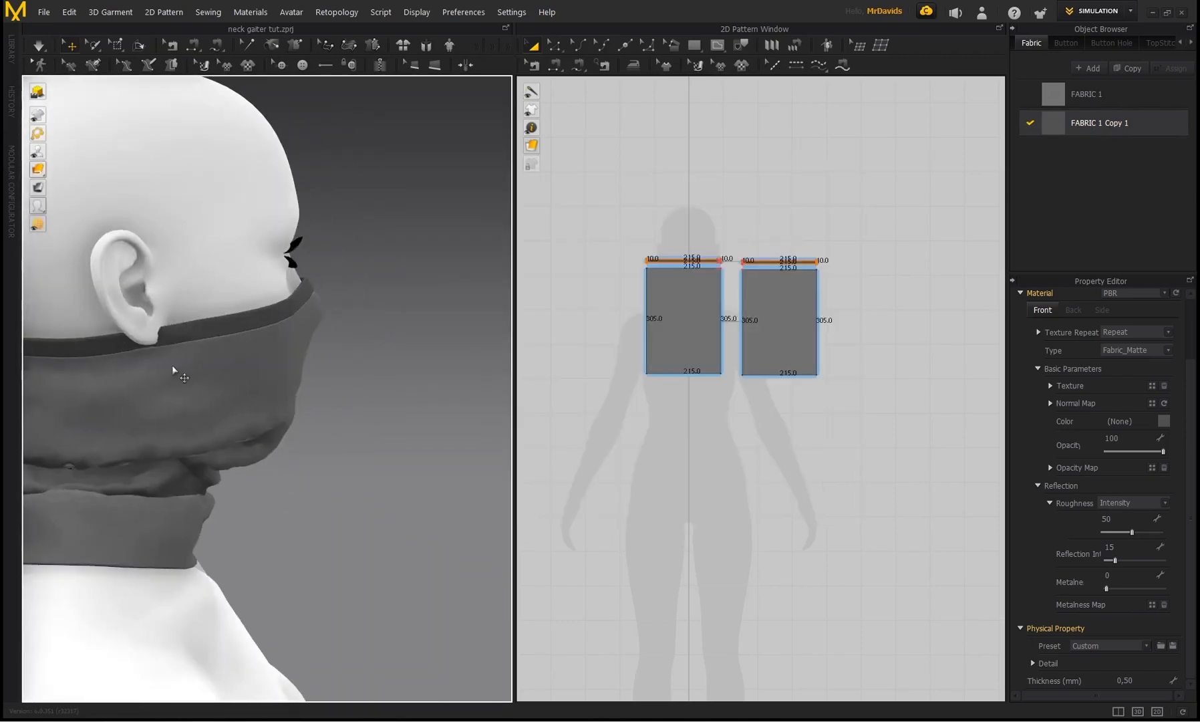
{"action": "left_click", "coordinate": [681, 319]}
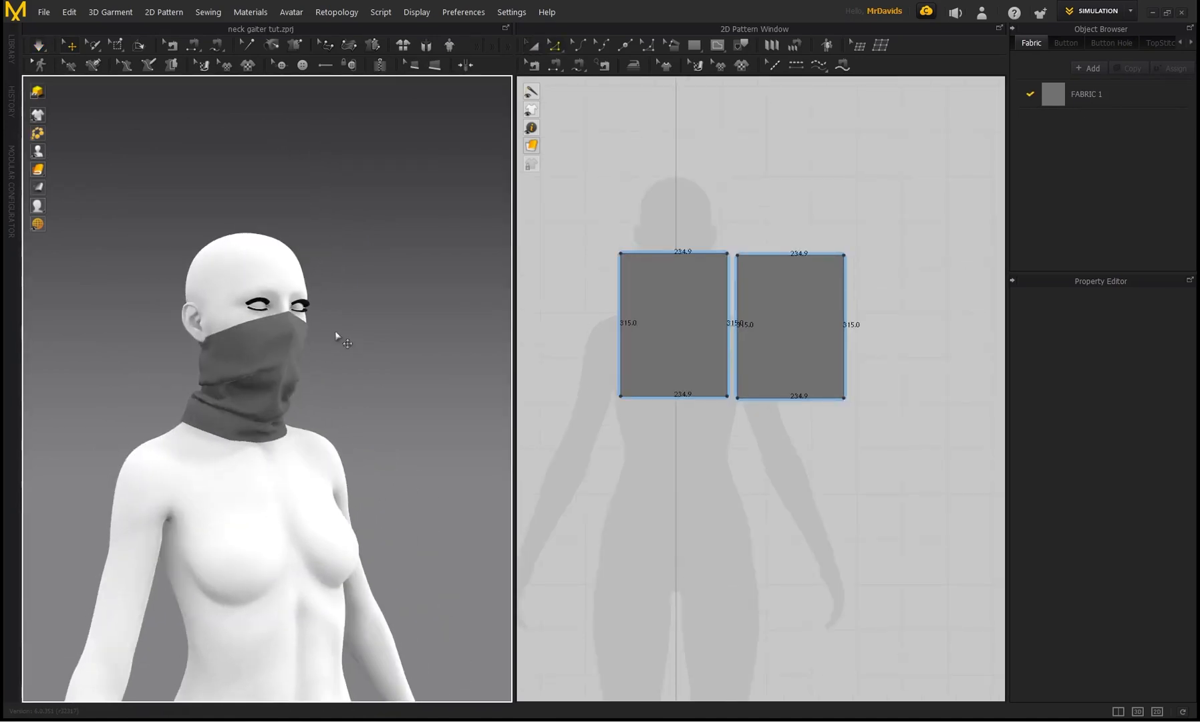
Apply the featherweight nylon physical preset to the gaiter fabric and resimulate
{"action": "left_click", "coordinate": [1086, 93]}
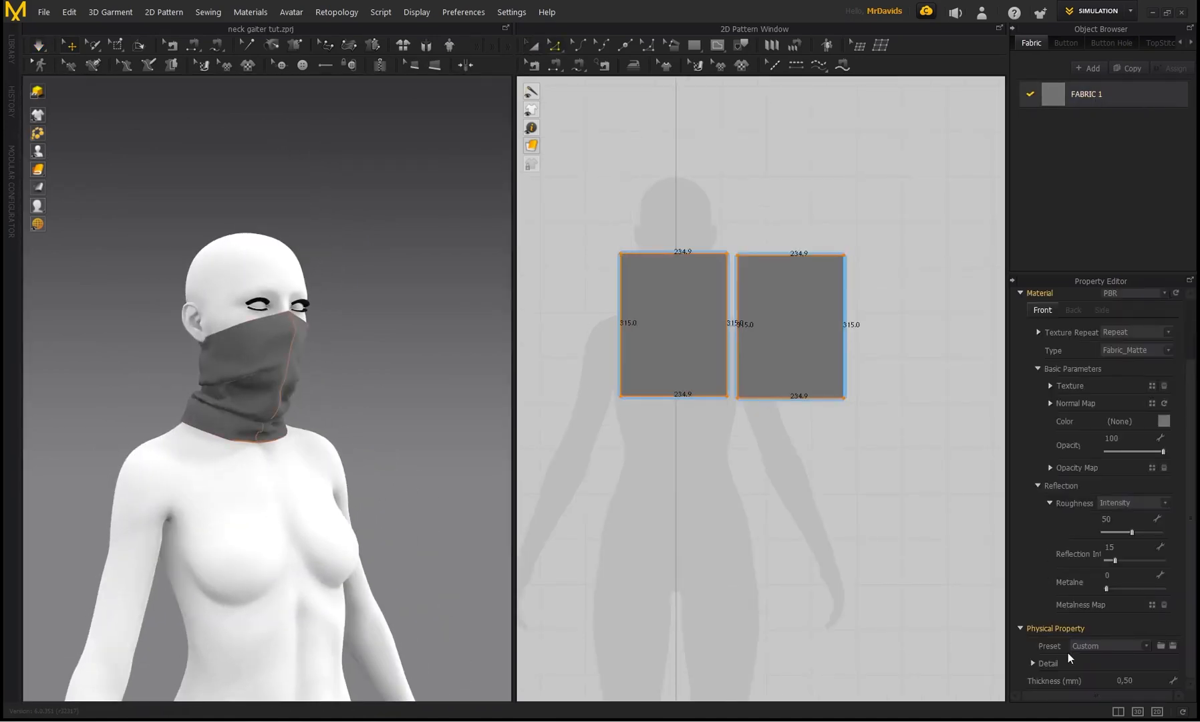
{"action": "left_click", "coordinate": [1108, 646]}
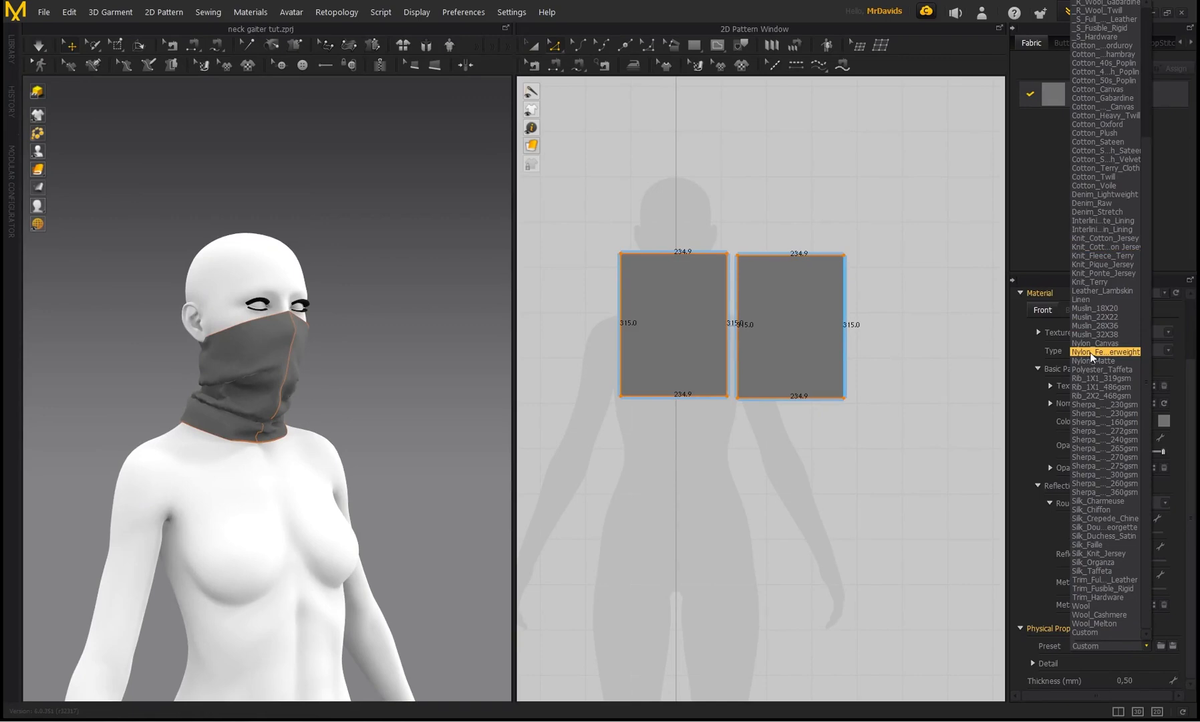
{"action": "left_click", "coordinate": [1106, 352]}
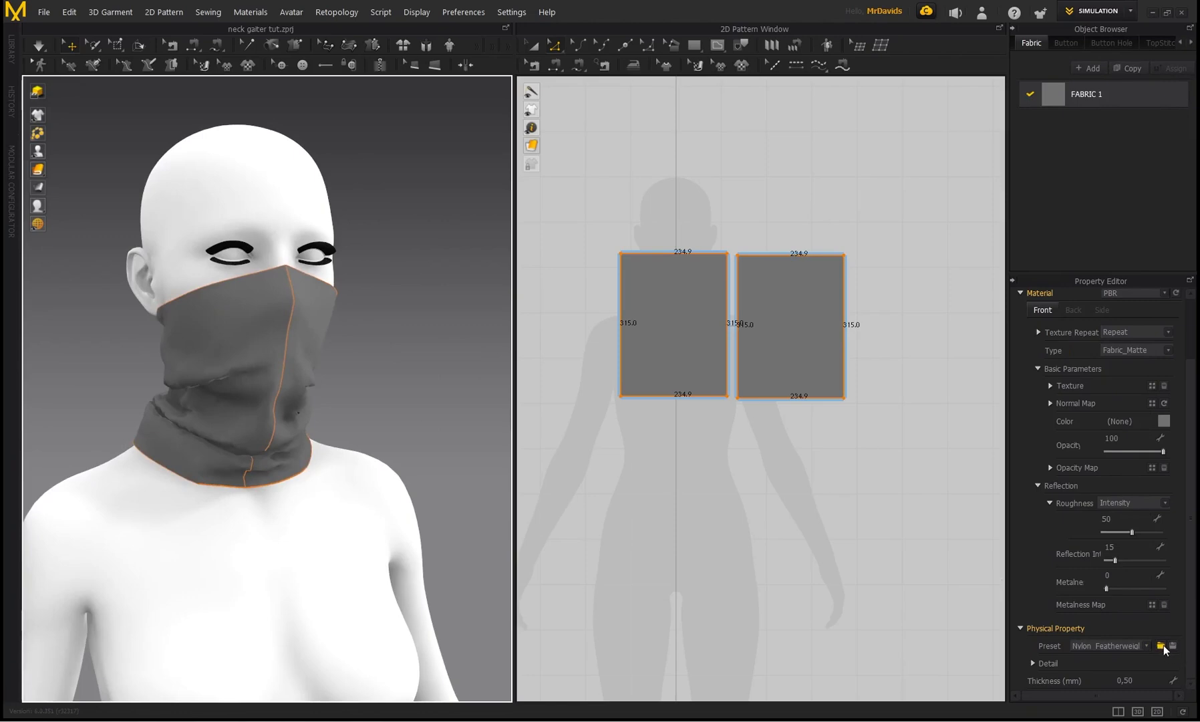
{"action": "mouse_move", "coordinate": [499, 465]}
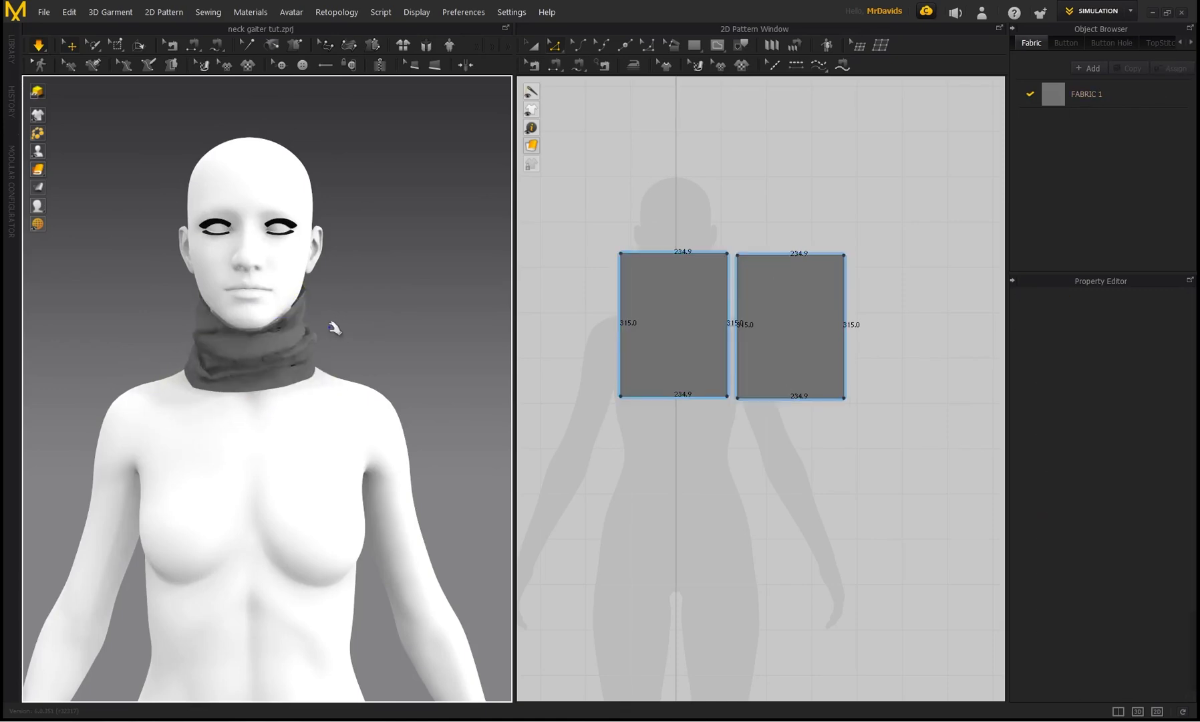
{"action": "left_click", "coordinate": [790, 329]}
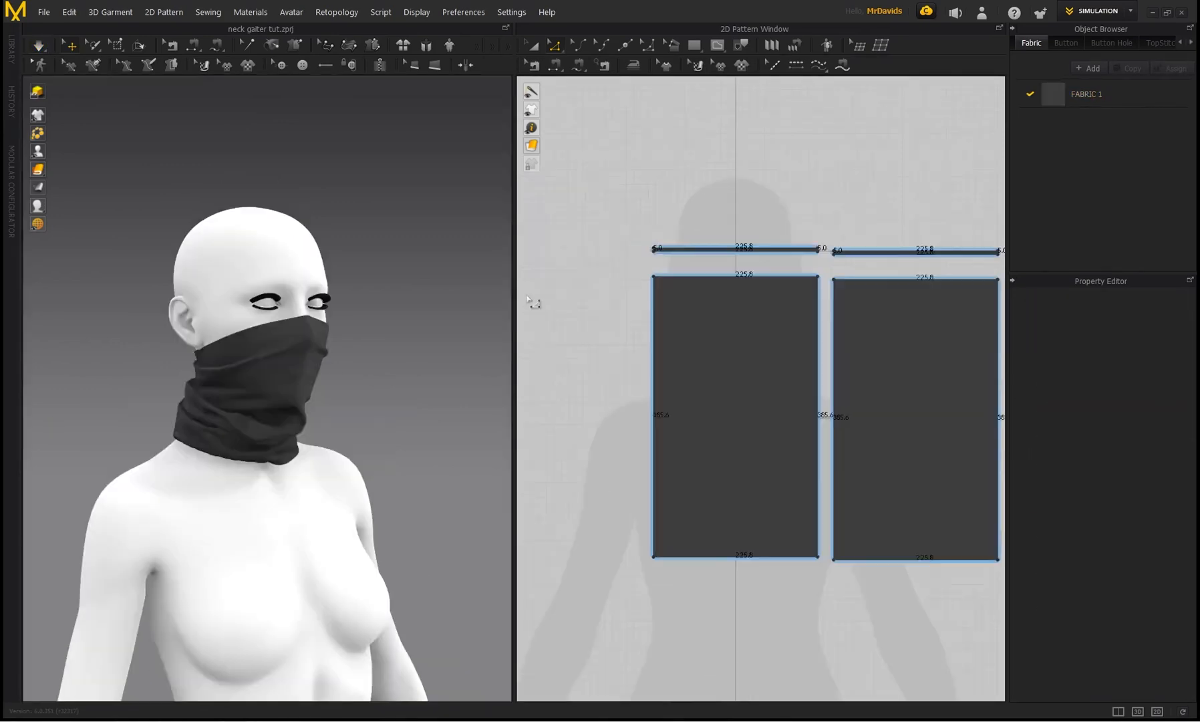
Drag the panels' bottom corners outward so the gaiter flares over the neck
{"action": "left_click", "coordinate": [1085, 94]}
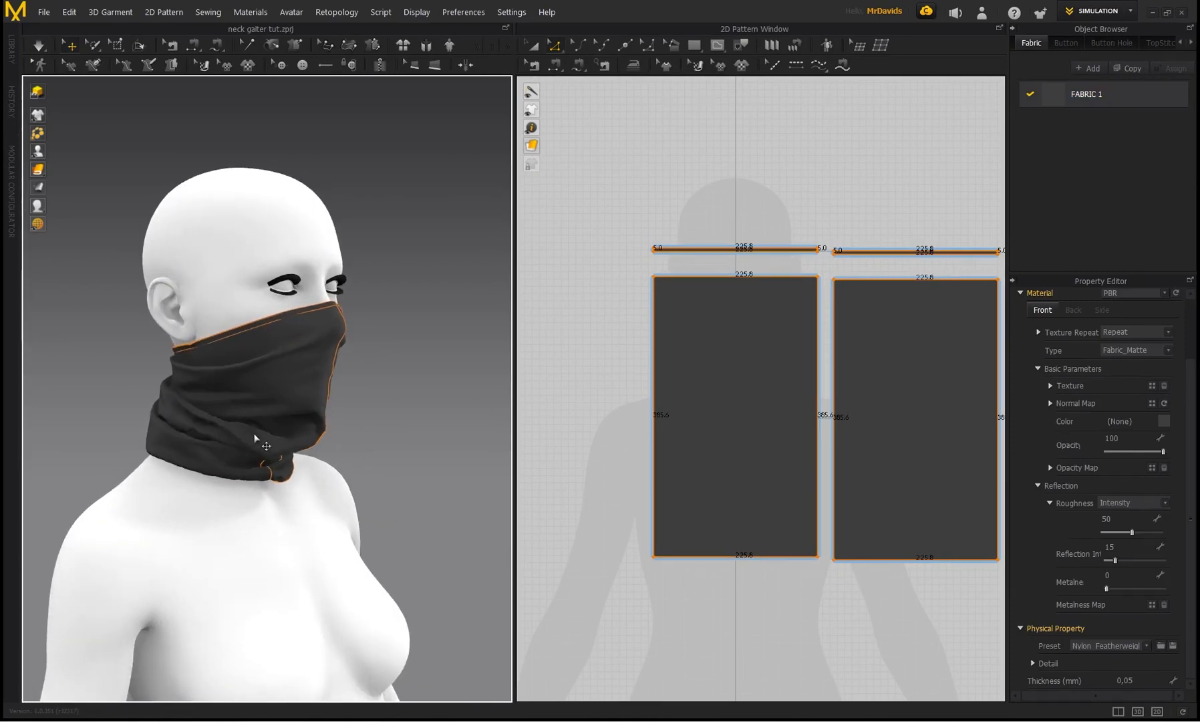
{"action": "mouse_move", "coordinate": [183, 417]}
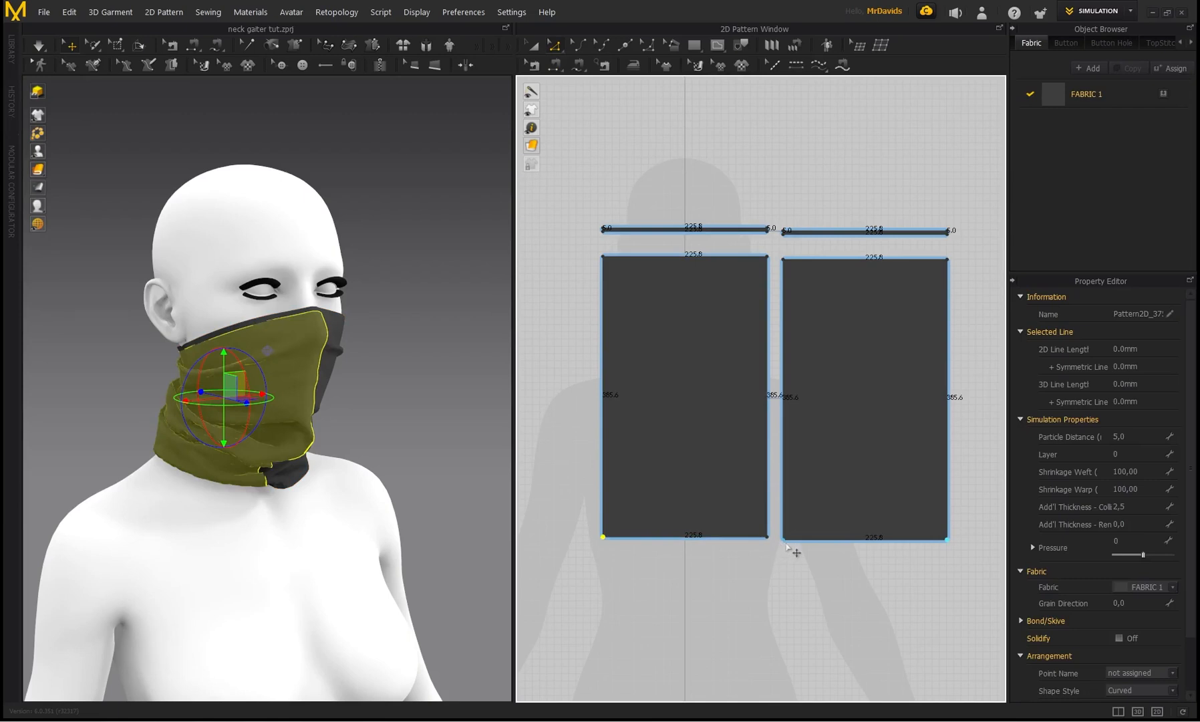
{"action": "mouse_move", "coordinate": [616, 549]}
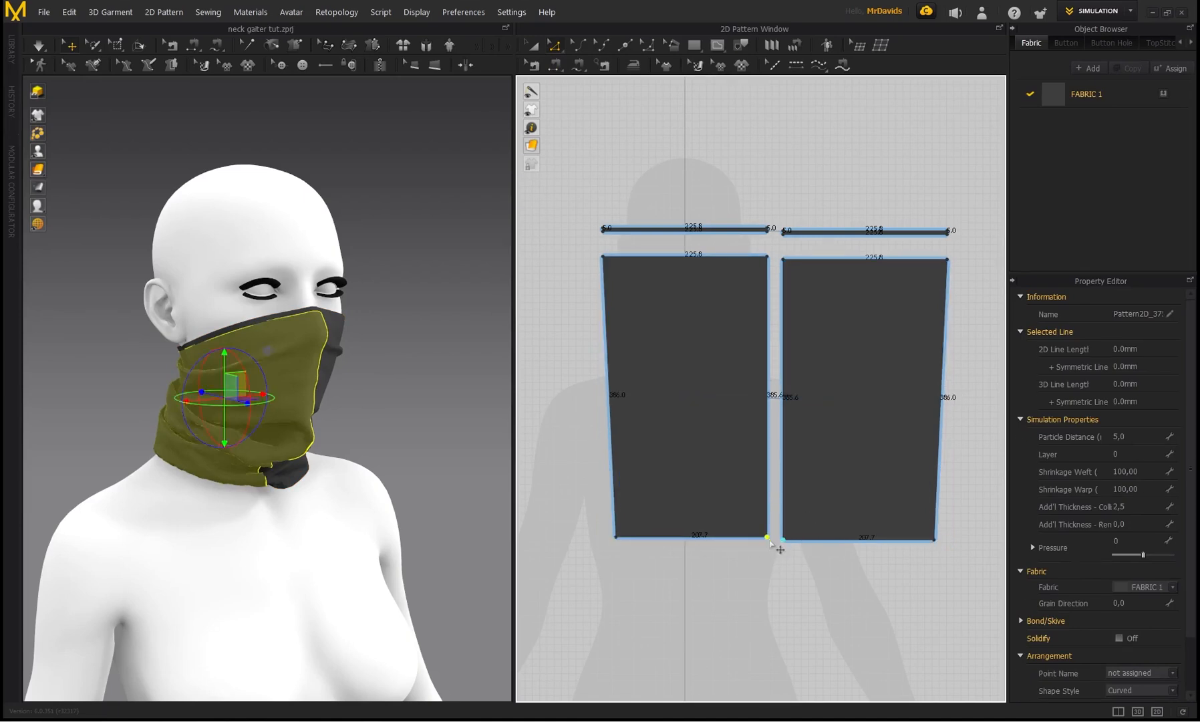
{"action": "mouse_move", "coordinate": [177, 433]}
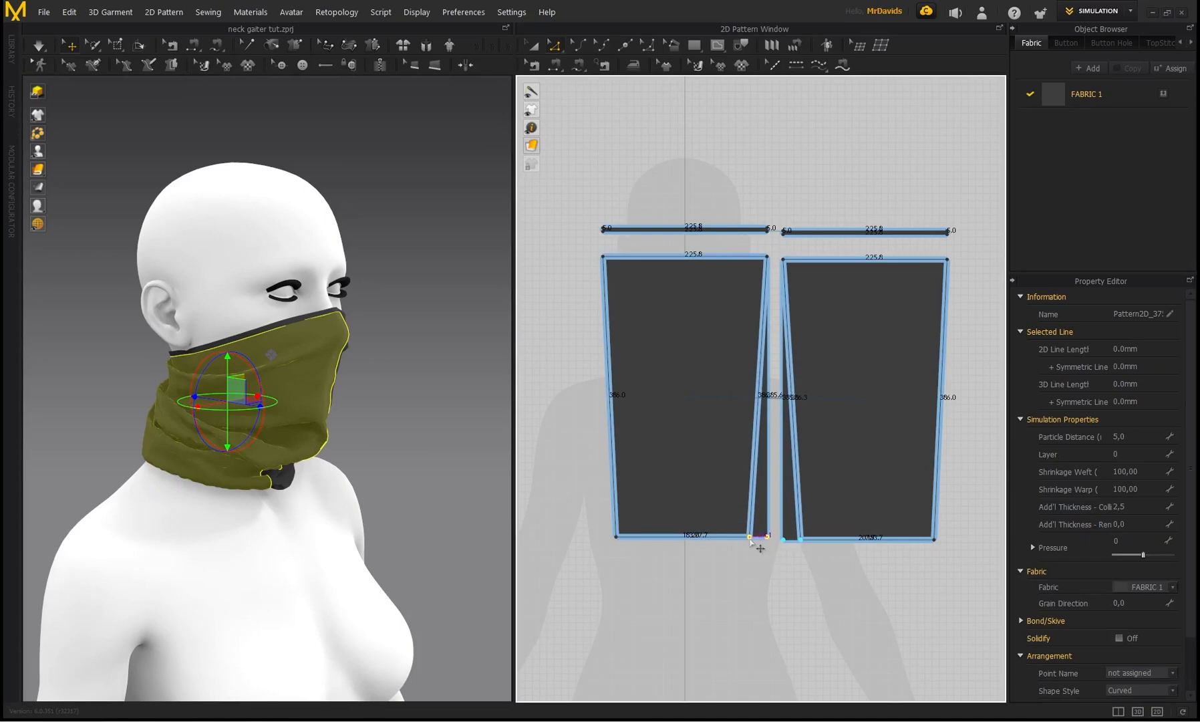
{"action": "mouse_move", "coordinate": [880, 576]}
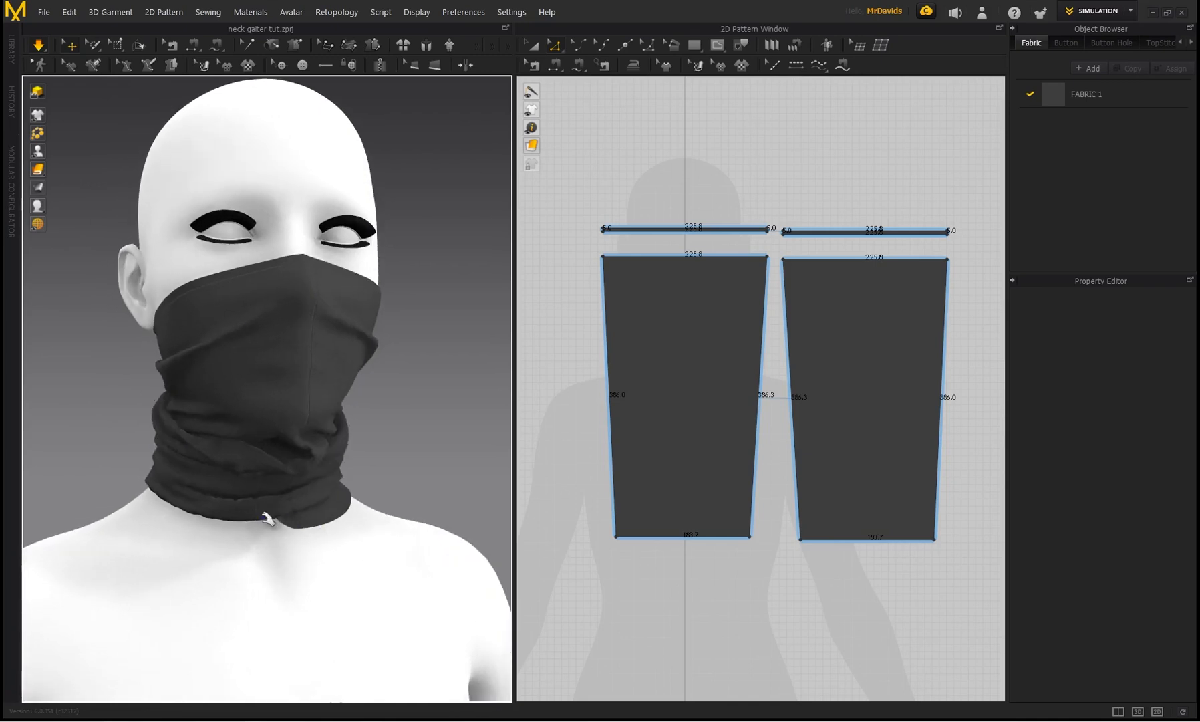
{"action": "left_click", "coordinate": [865, 398]}
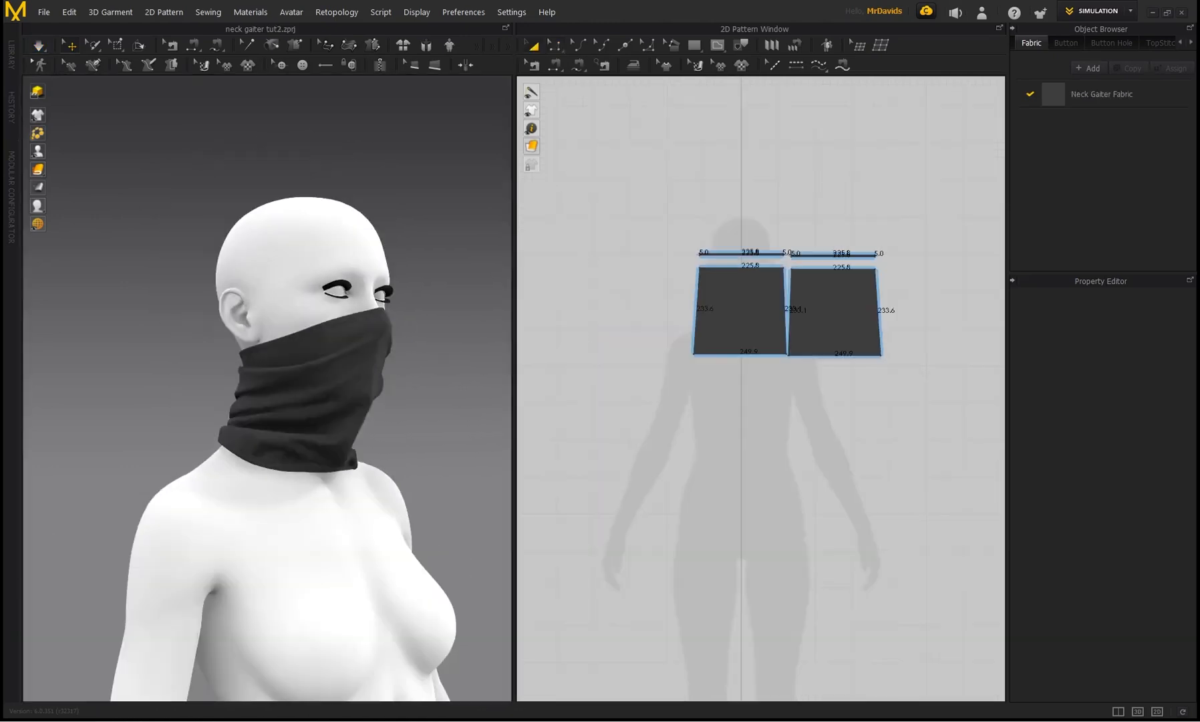
{"action": "left_click", "coordinate": [735, 314]}
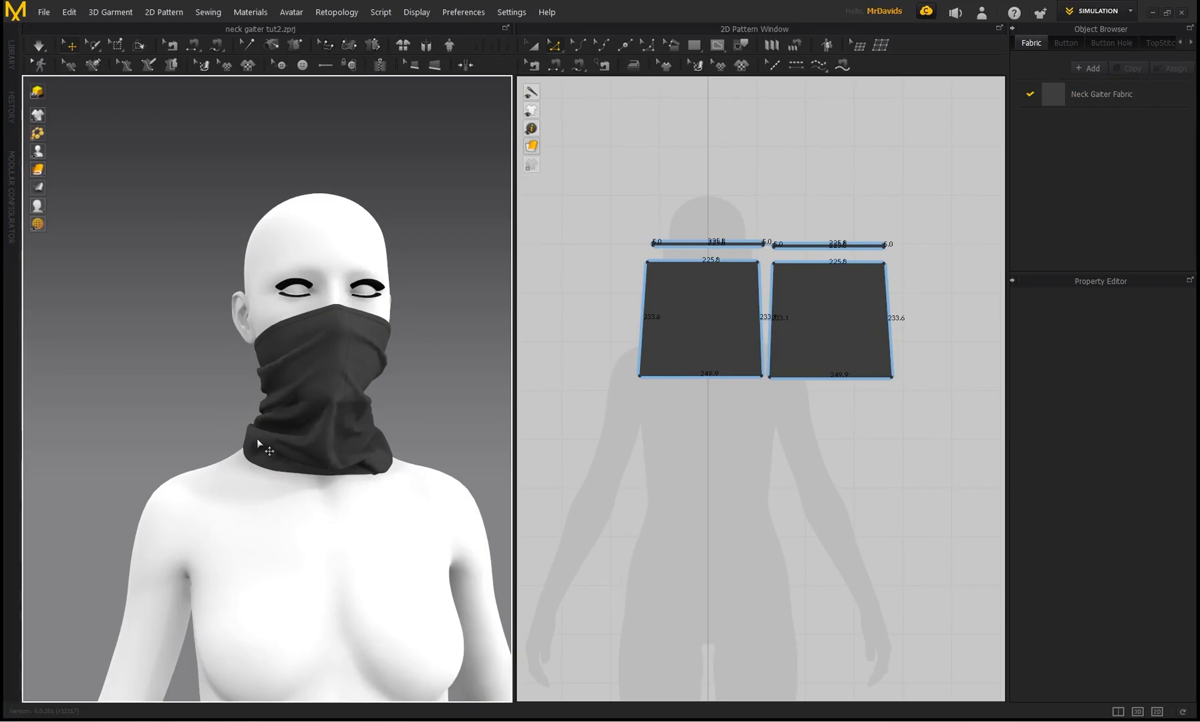
{"action": "left_click", "coordinate": [698, 319]}
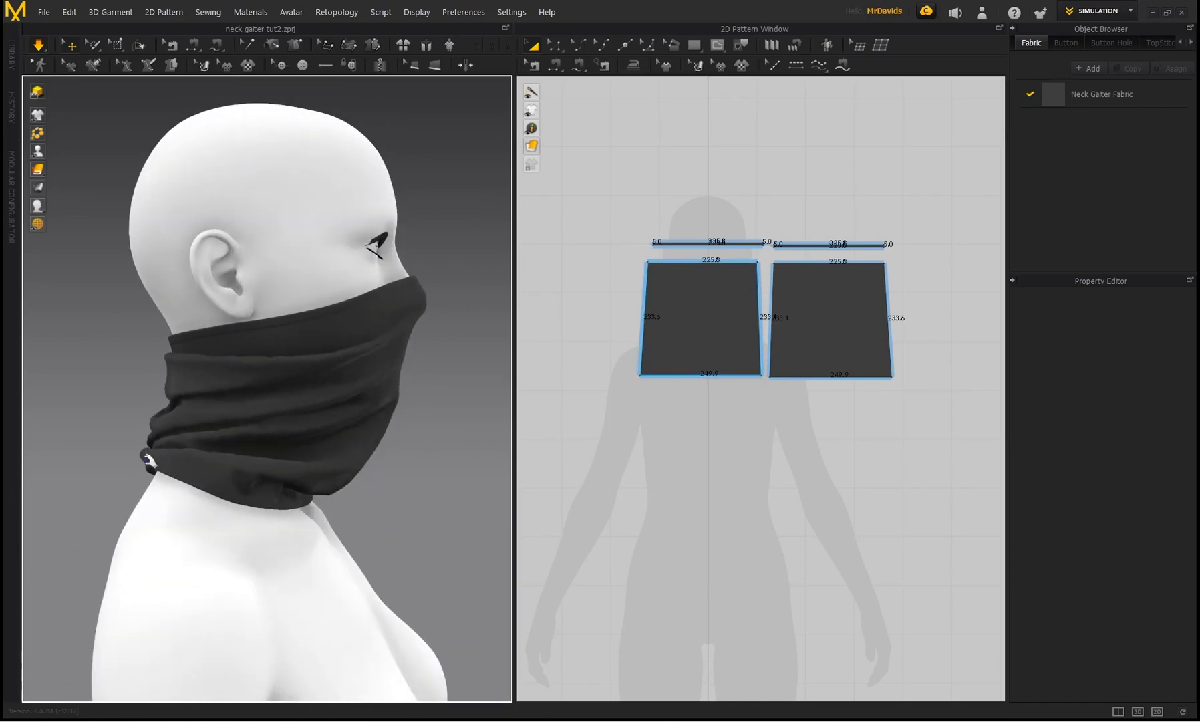
{"action": "left_click", "coordinate": [699, 319]}
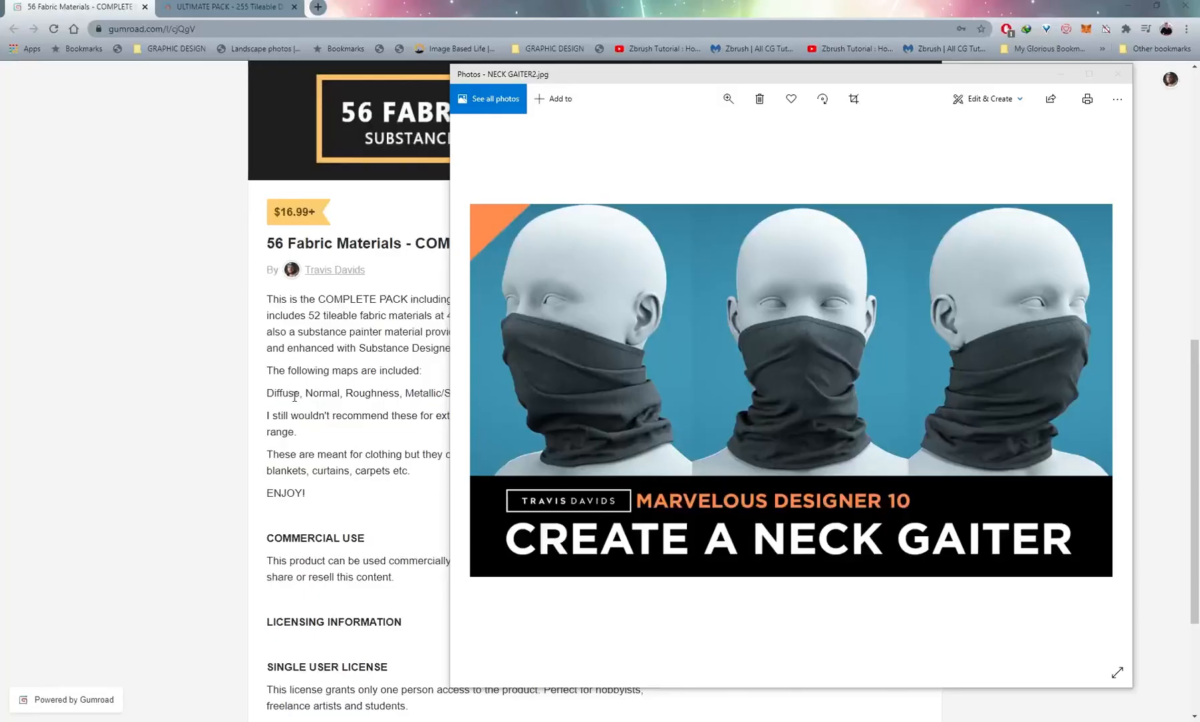
{"action": "mouse_move", "coordinate": [278, 89]}
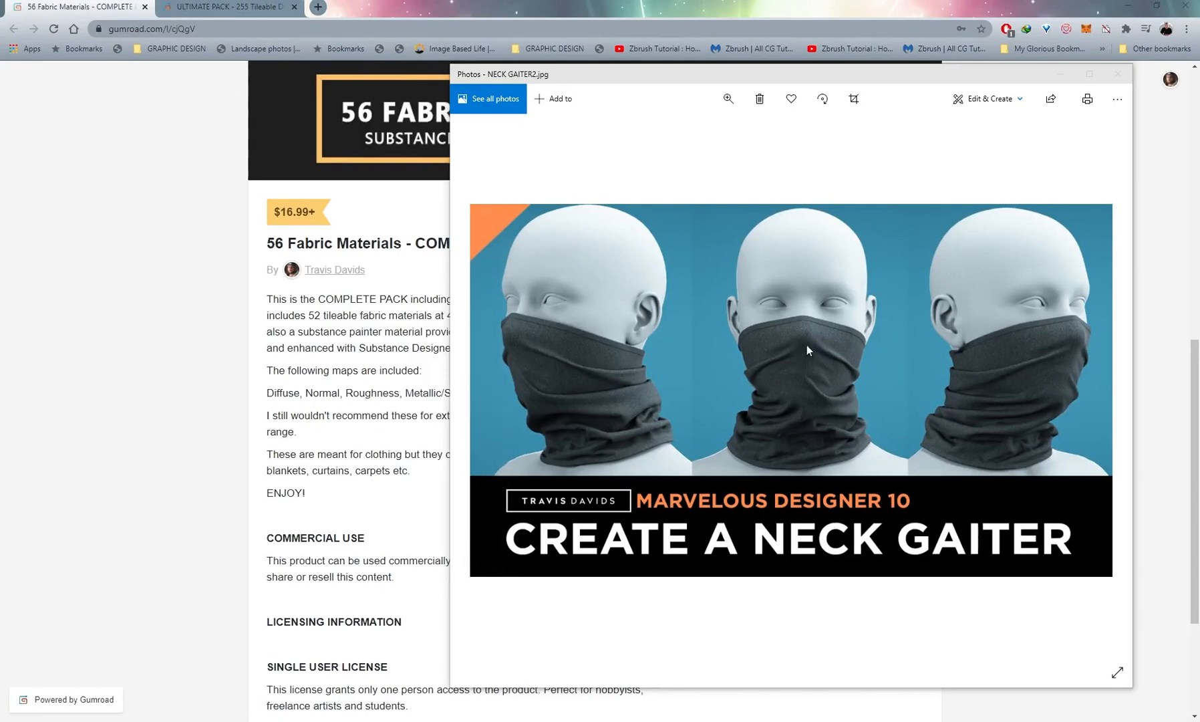
{"action": "mouse_move", "coordinate": [556, 9]}
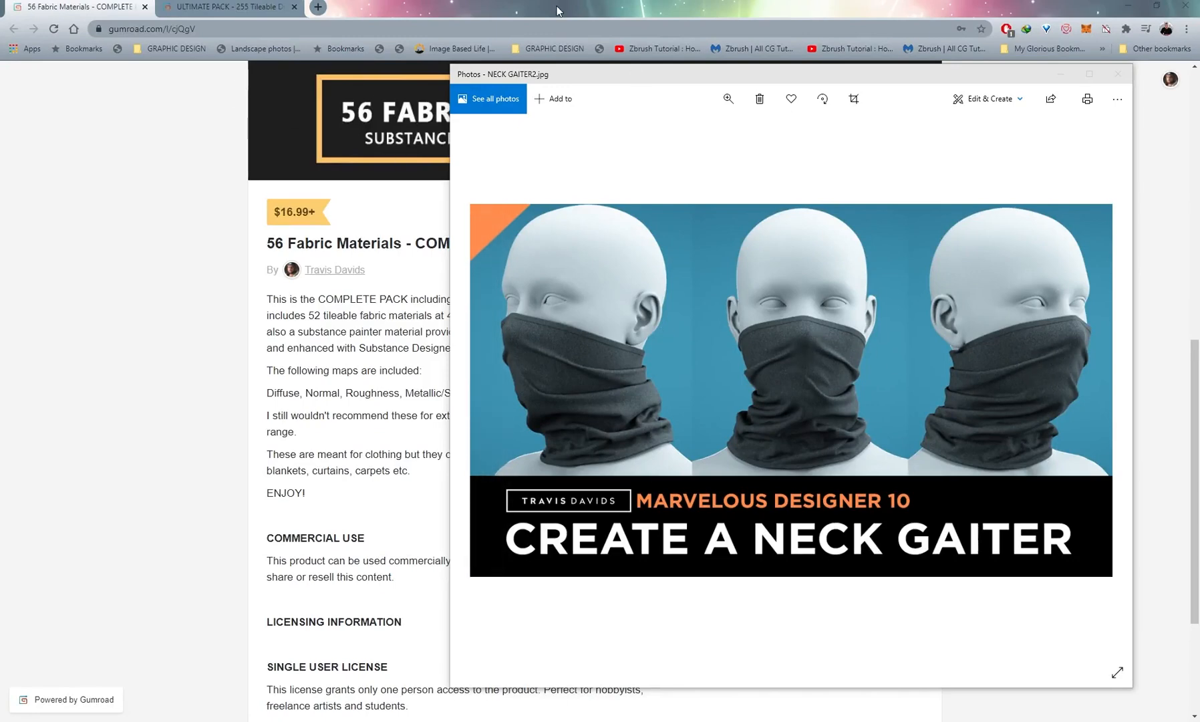
Close the gaiter preview, browse the 56 Fabric Materials 4K listing, then switch to the Ultimate Pack page
{"action": "left_click", "coordinate": [1119, 74]}
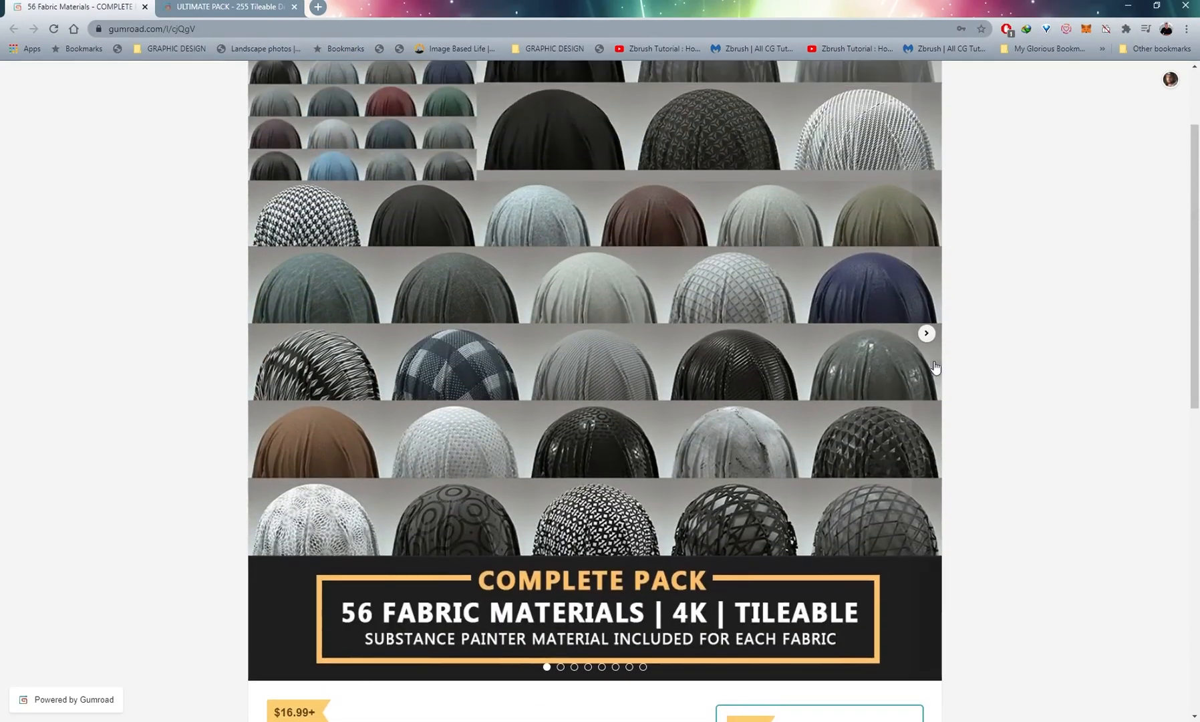
{"action": "scroll", "scroll_direction": "down", "scroll_amount": 3}
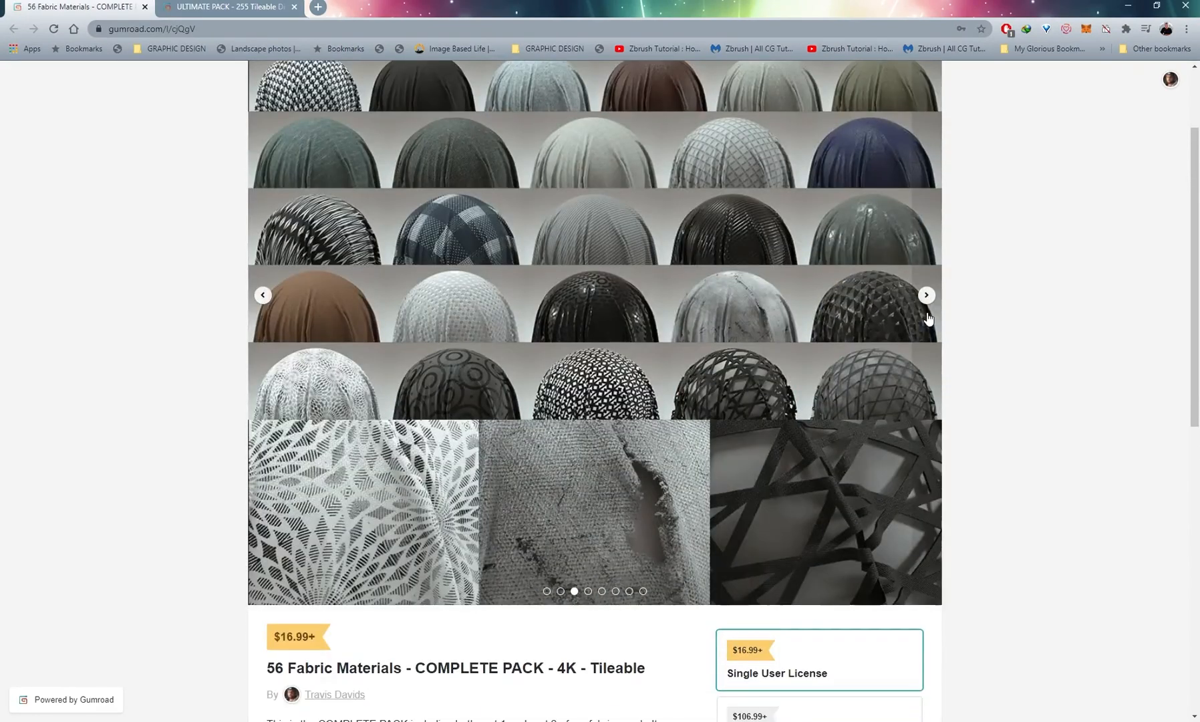
{"action": "scroll", "scroll_direction": "down", "scroll_amount": 3}
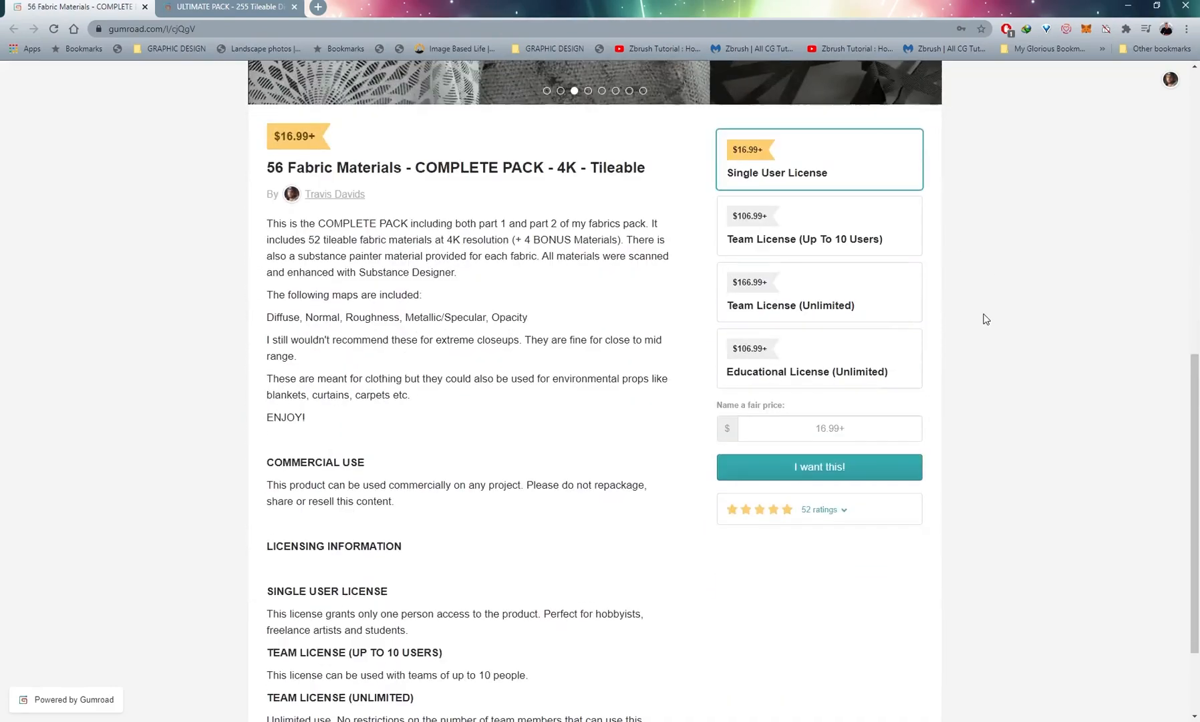
{"action": "mouse_move", "coordinate": [984, 312]}
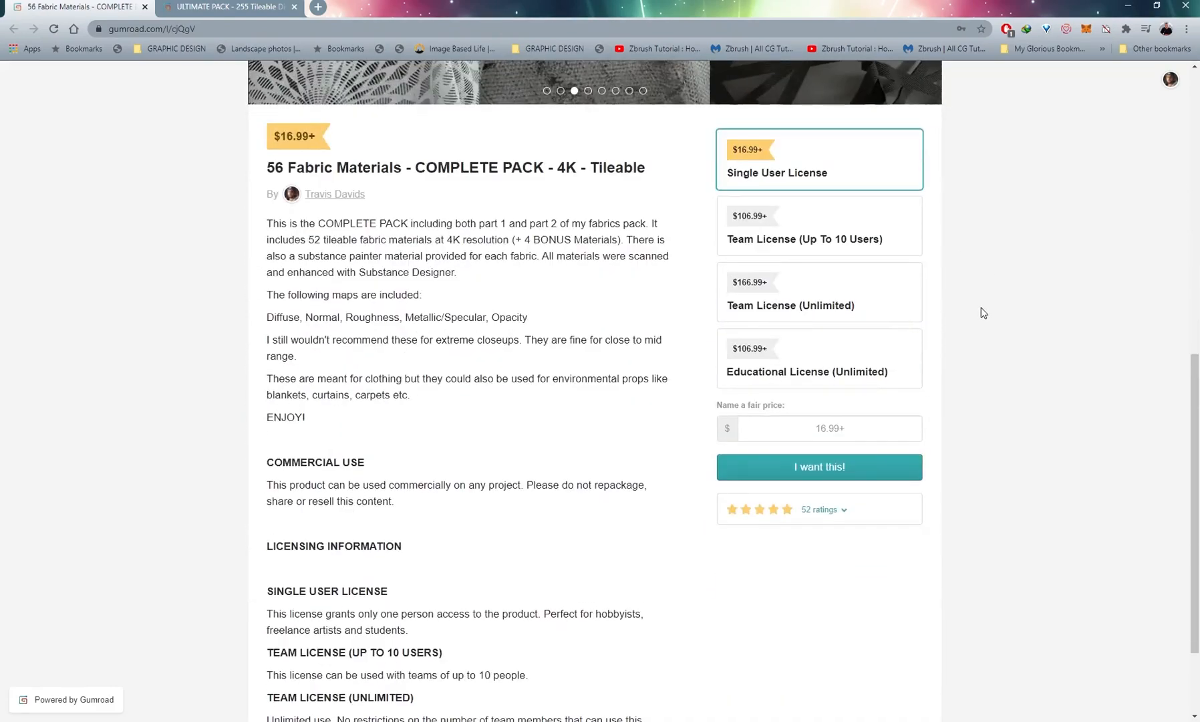
{"action": "scroll", "scroll_direction": "up", "scroll_amount": 3}
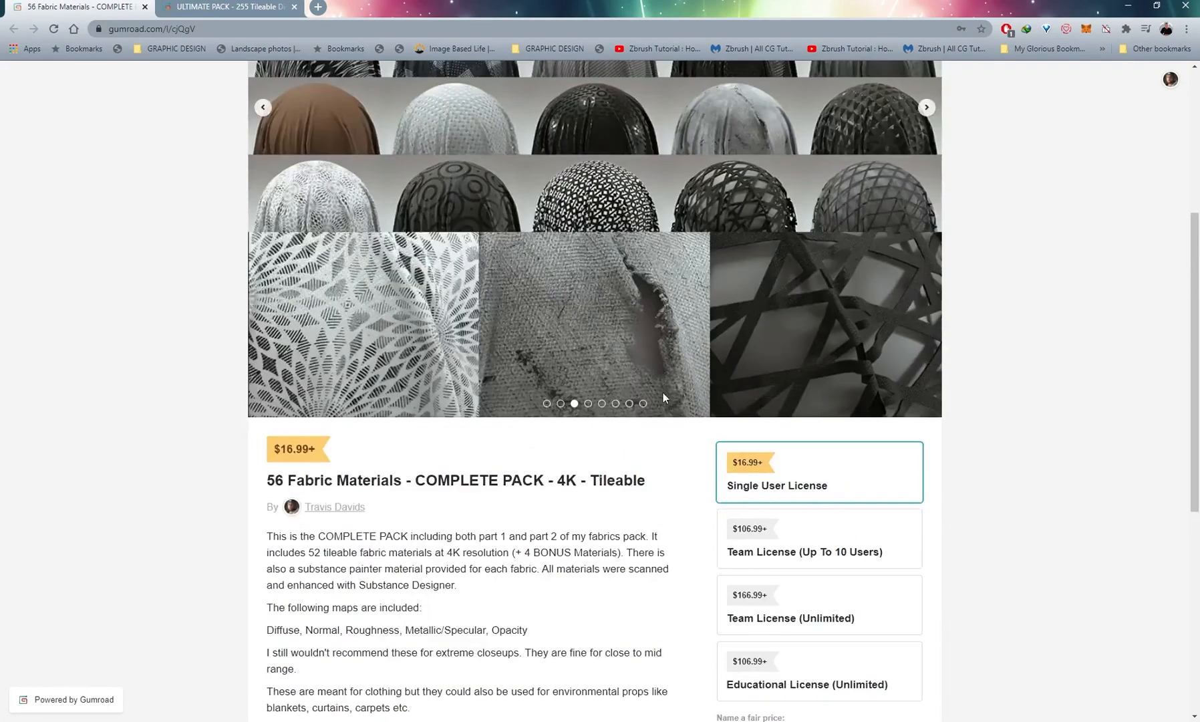
{"action": "left_click", "coordinate": [227, 7]}
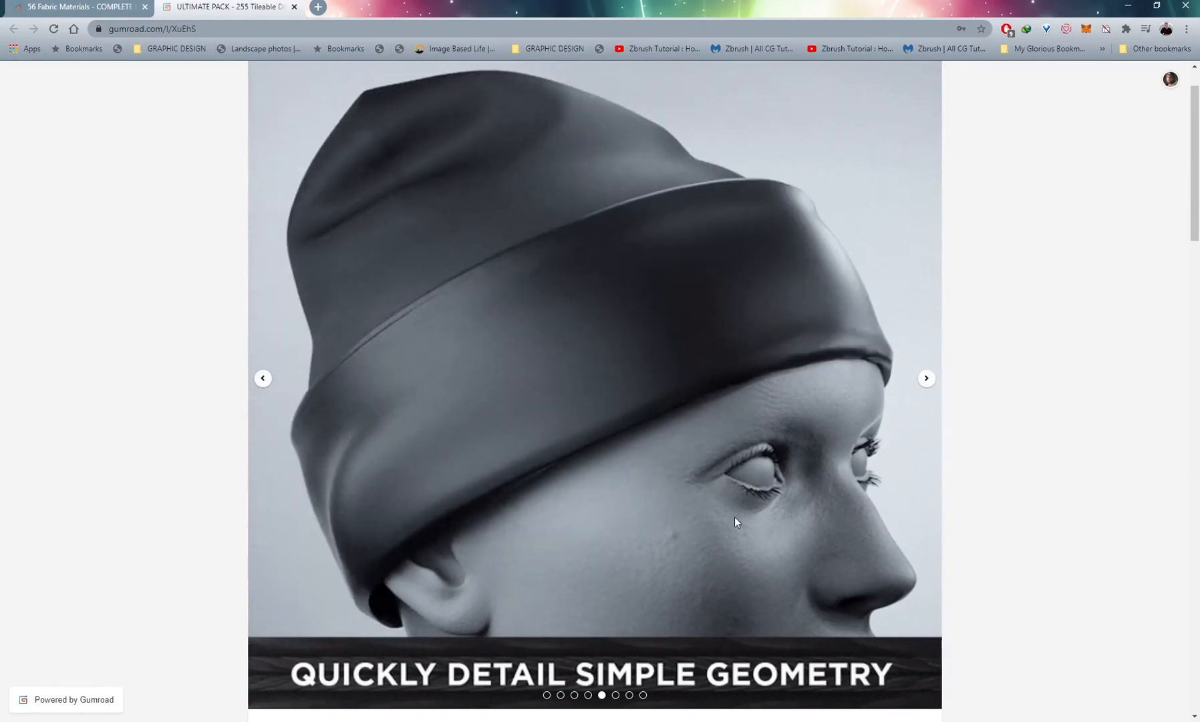
{"action": "mouse_move", "coordinate": [741, 342]}
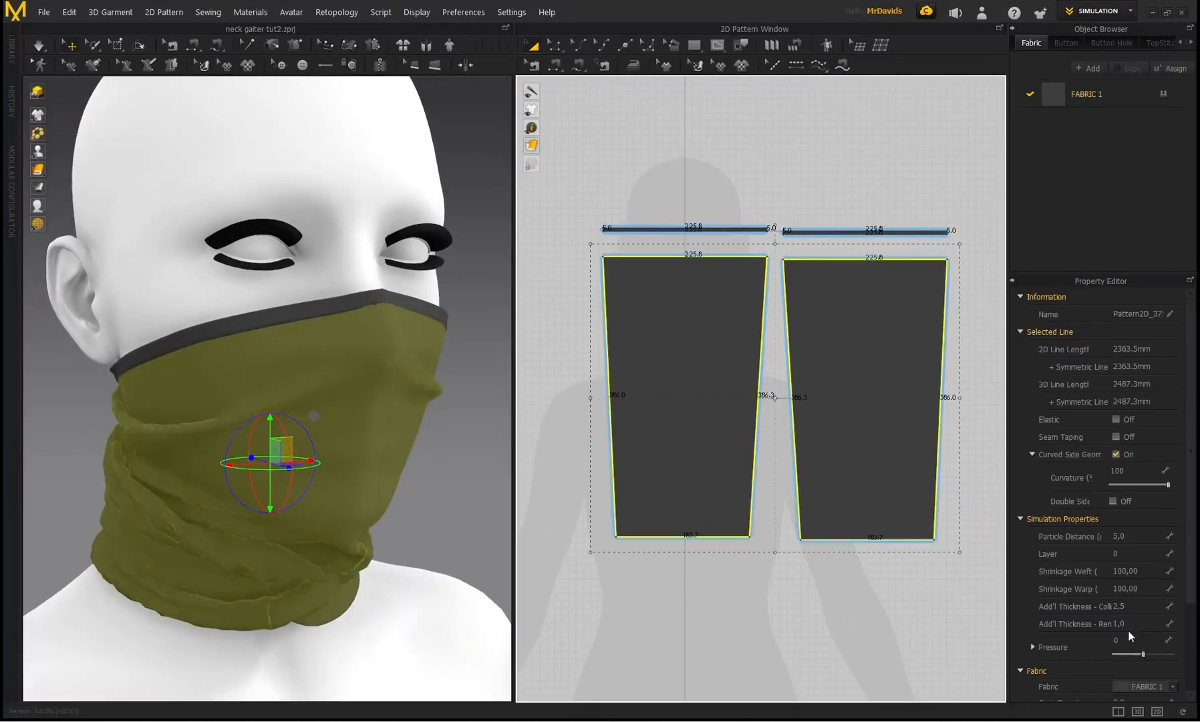
{"action": "scroll", "scroll_direction": "down", "scroll_amount": 3}
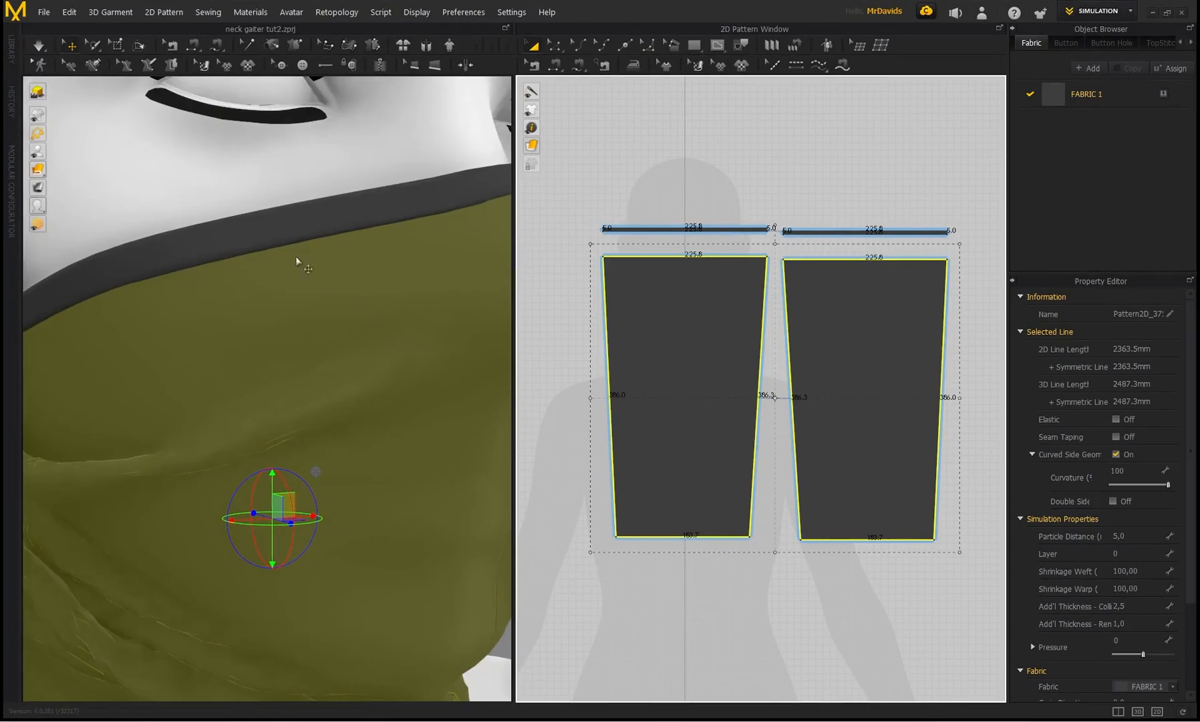